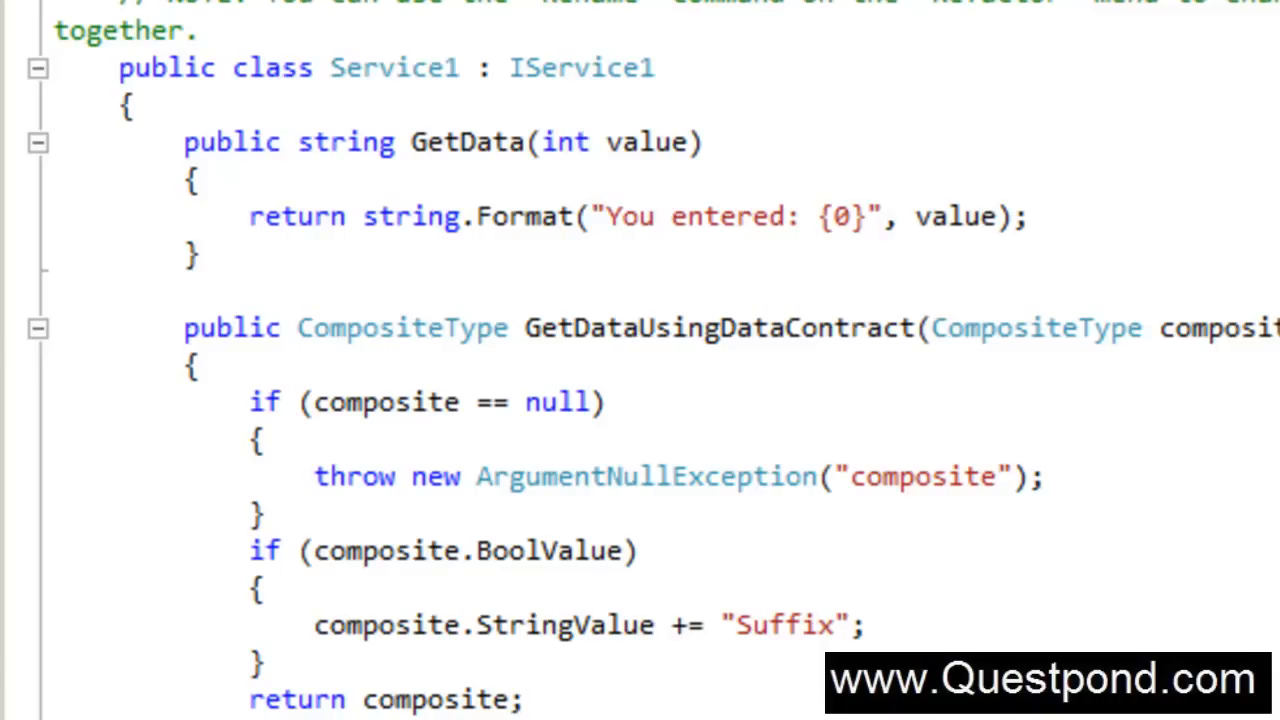
{"action": "mouse_move", "coordinate": [703, 77]}
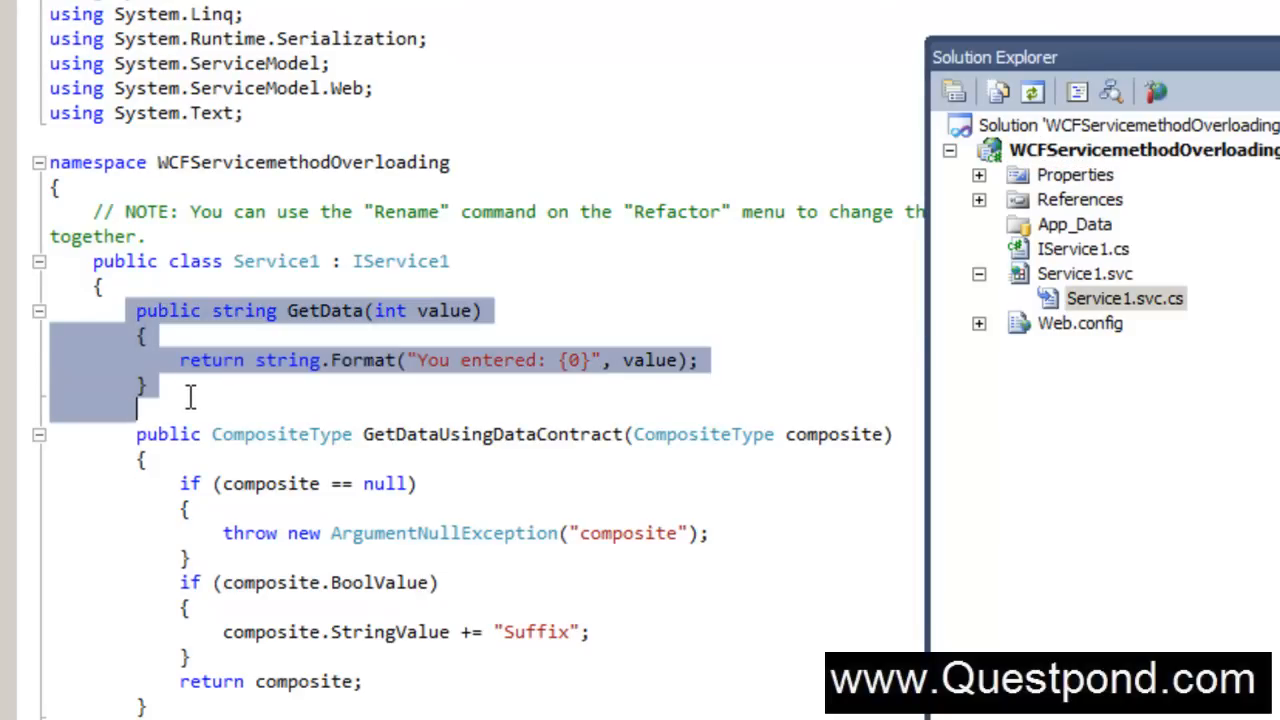
Place the insertion point on the blank line after GetData's closing brace in Service1.svc.cs
{"action": "left_click", "coordinate": [160, 360]}
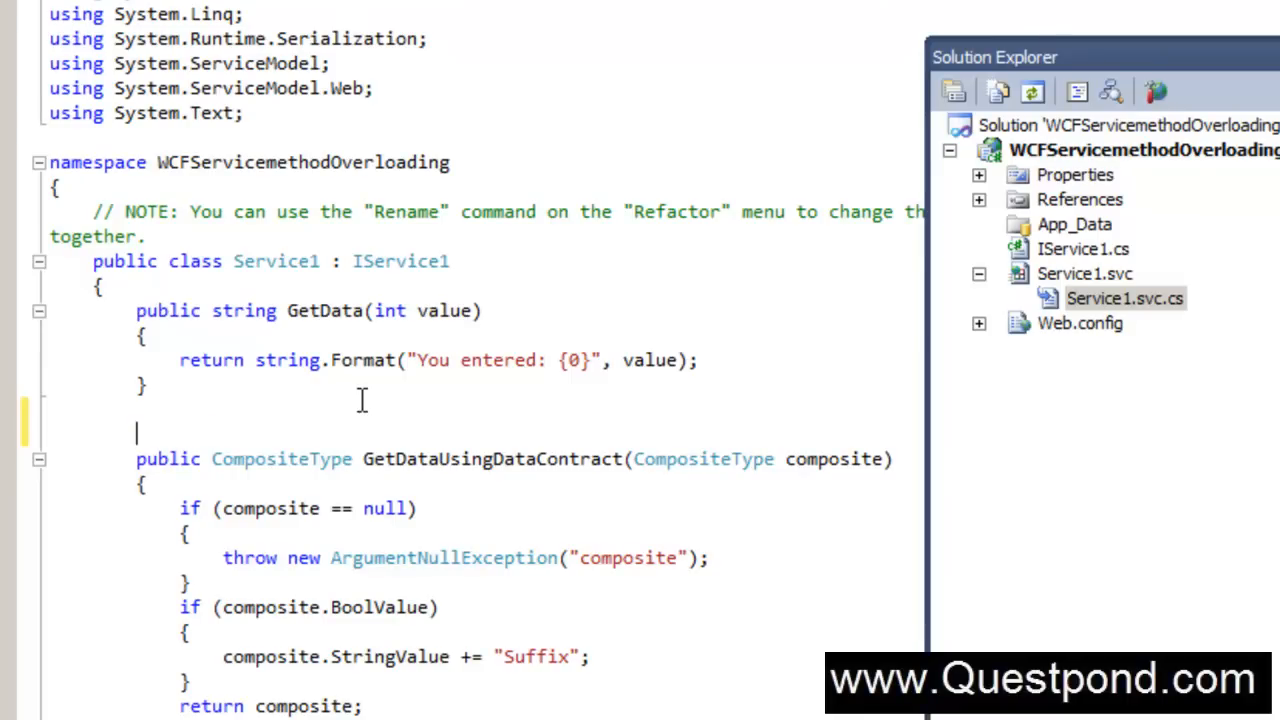
{"action": "mouse_move", "coordinate": [295, 334]}
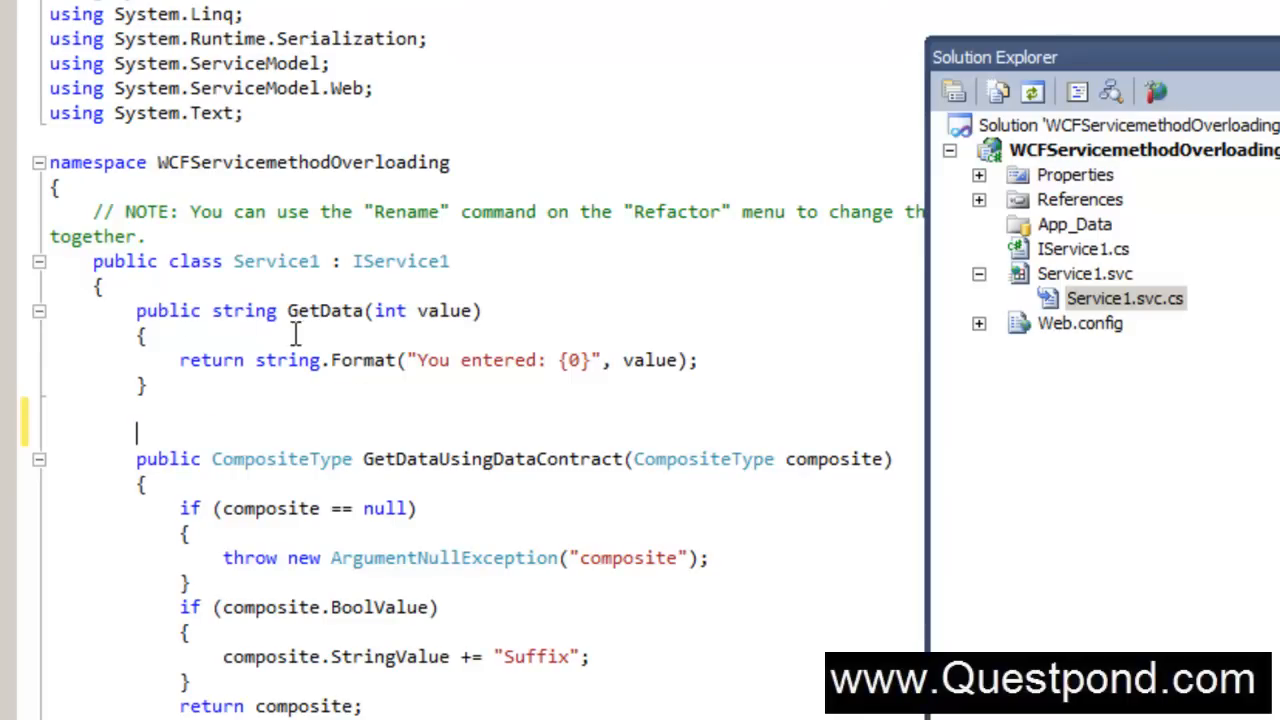
Duplicate the GetData operation contract in IService1 as an overload taking int value and int value1
{"action": "type", "text": "public"}
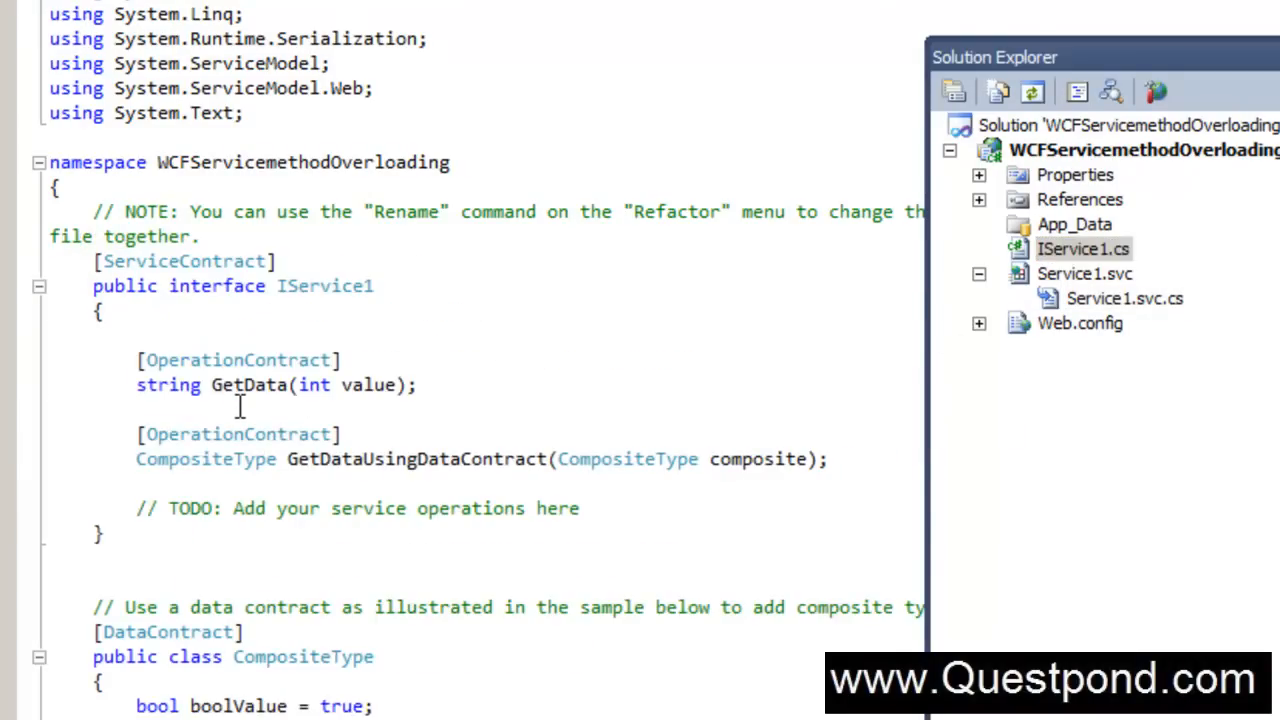
{"action": "left_click_drag", "start_coordinate": [137, 360], "coordinate": [417, 385]}
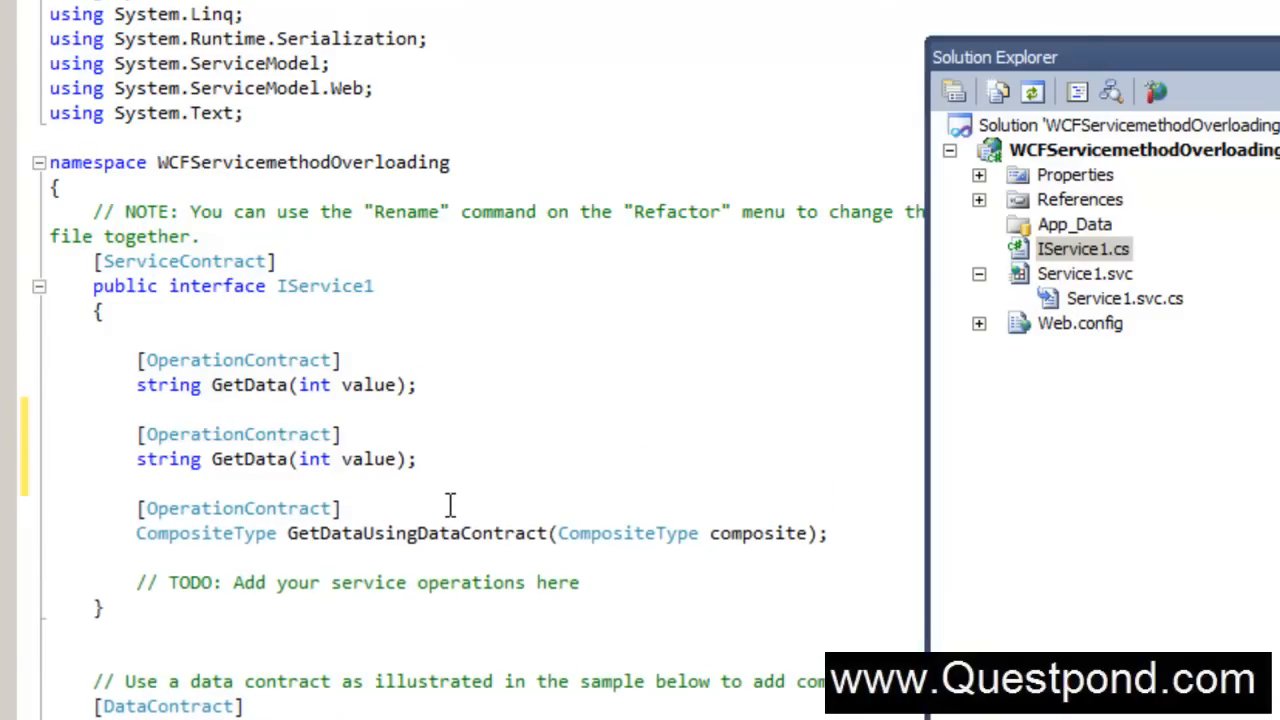
{"action": "type", "text": ", int value"}
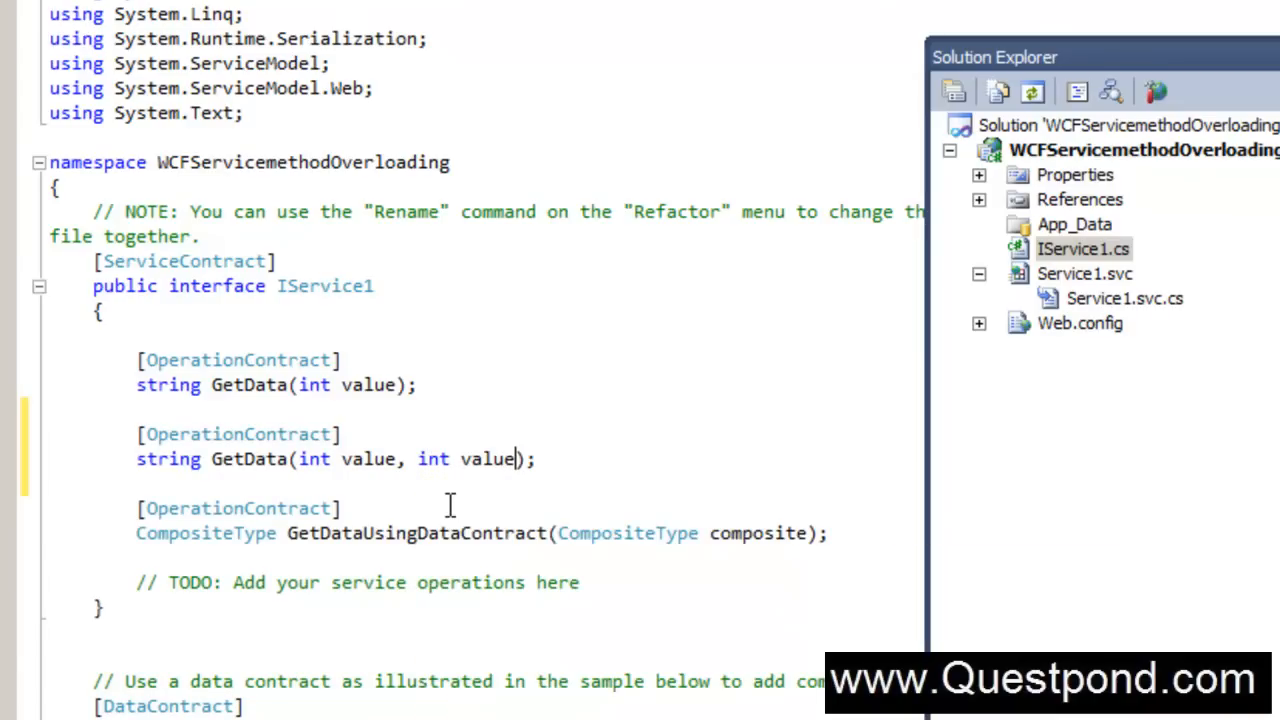
{"action": "type", "text": "1"}
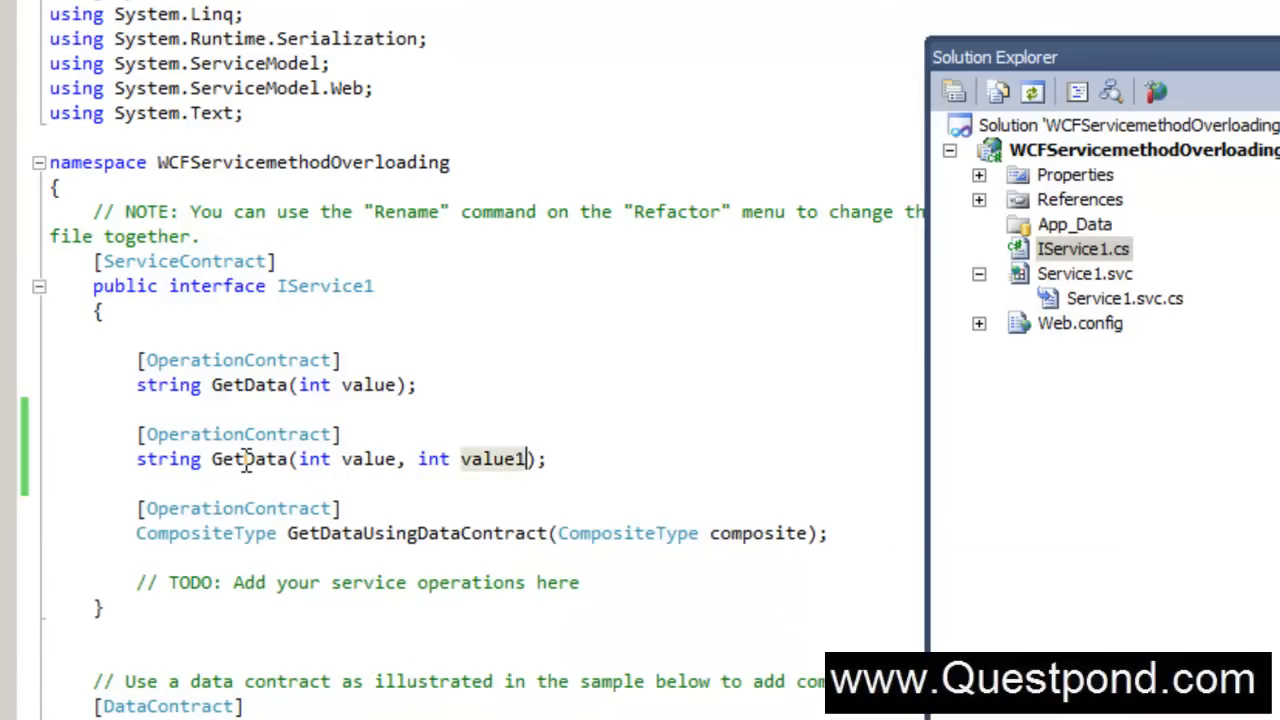
{"action": "double_click", "coordinate": [248, 459]}
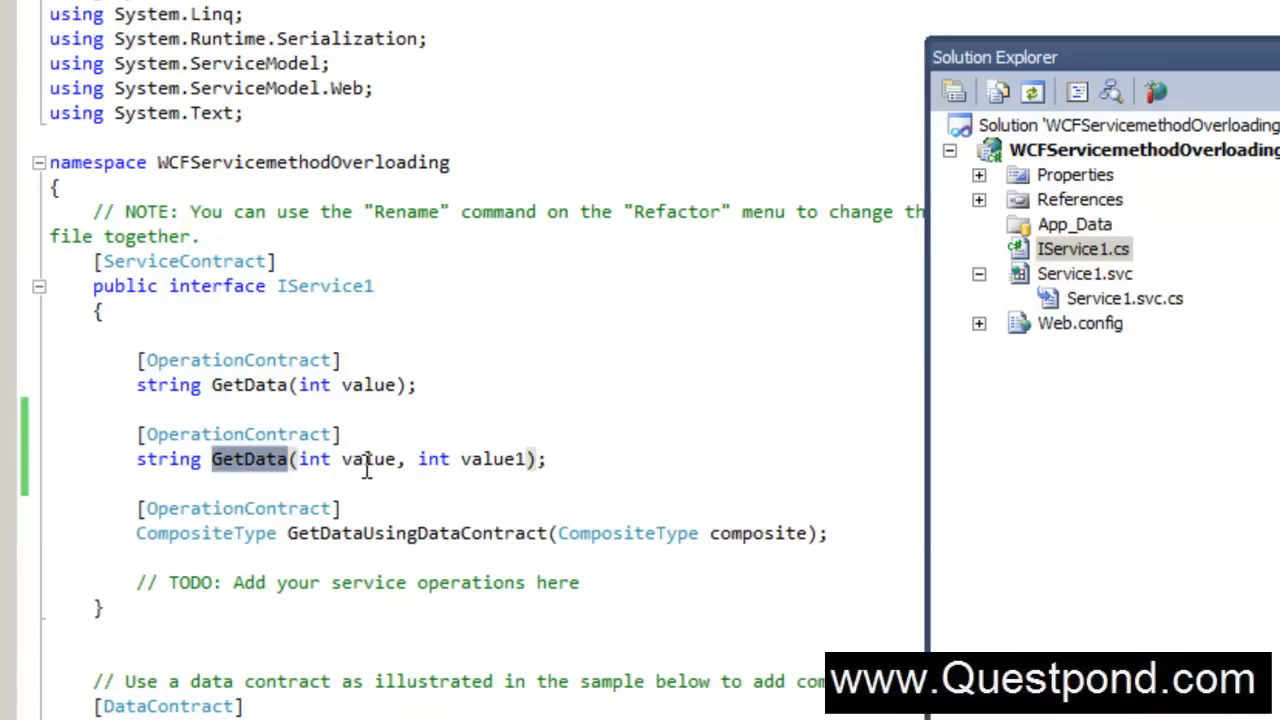
{"action": "double_click", "coordinate": [490, 459]}
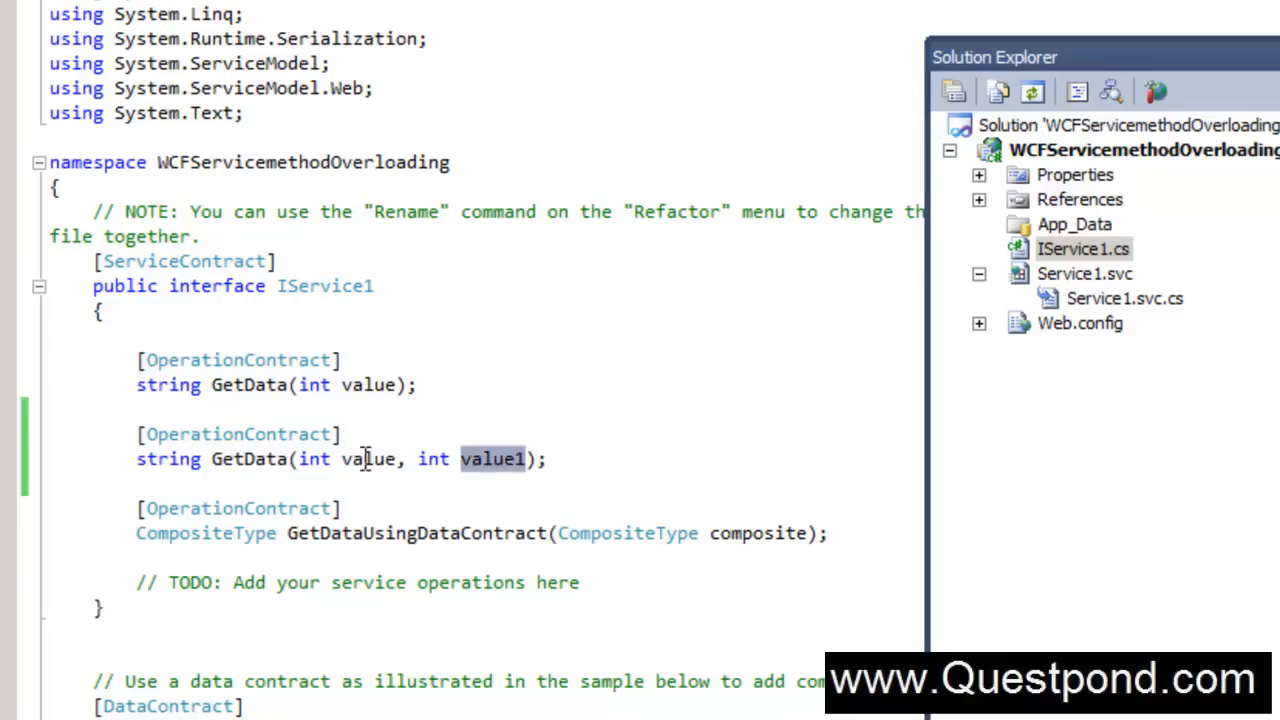
{"action": "mouse_move", "coordinate": [231, 385]}
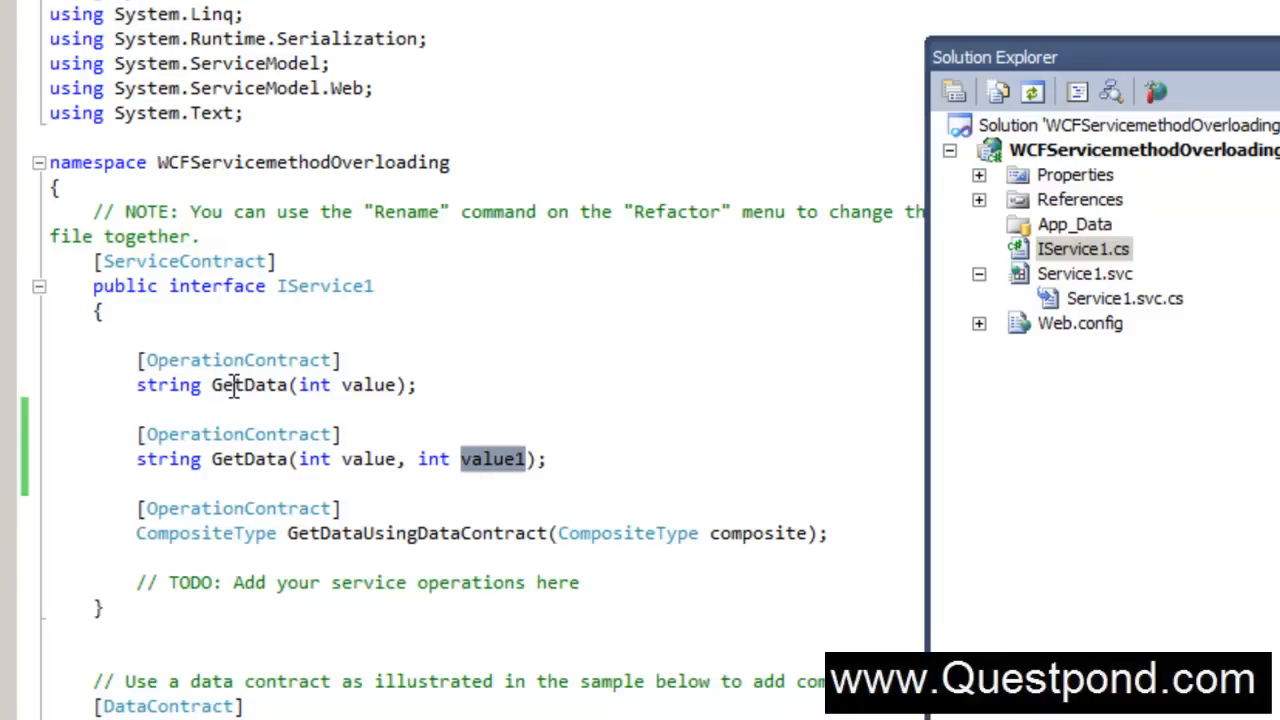
{"action": "double_click", "coordinate": [250, 385]}
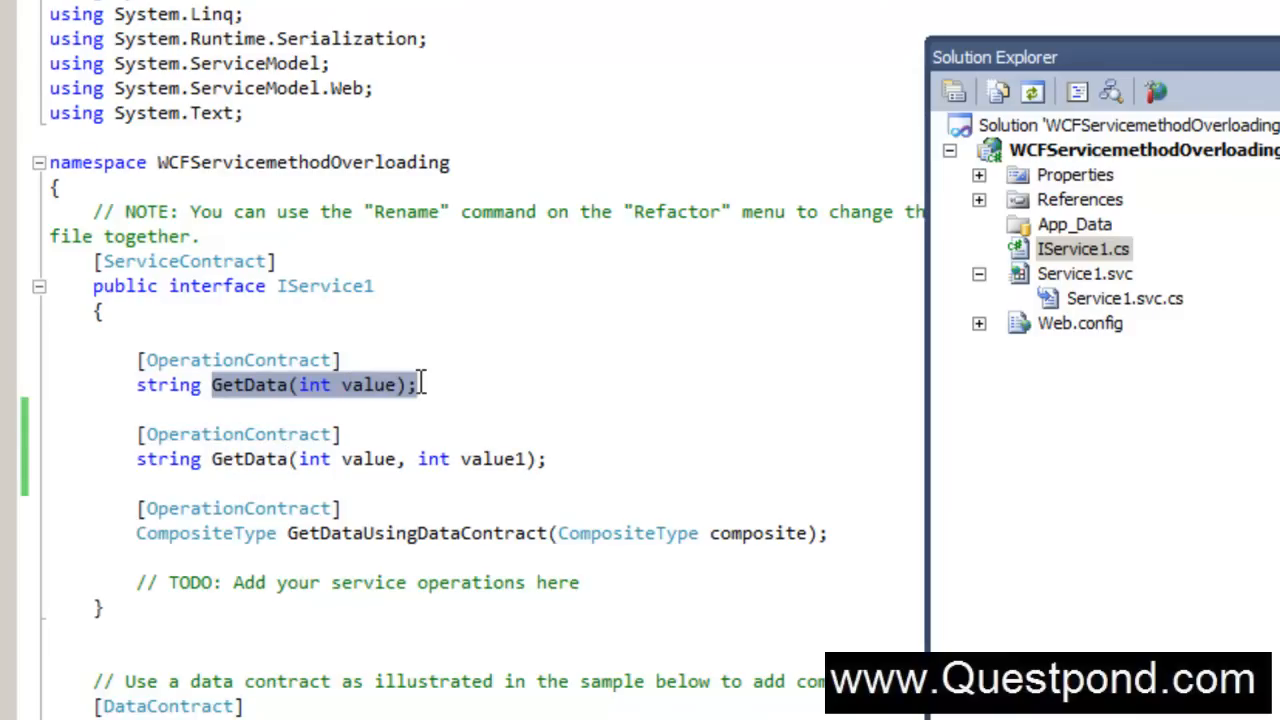
{"action": "mouse_move", "coordinate": [212, 459]}
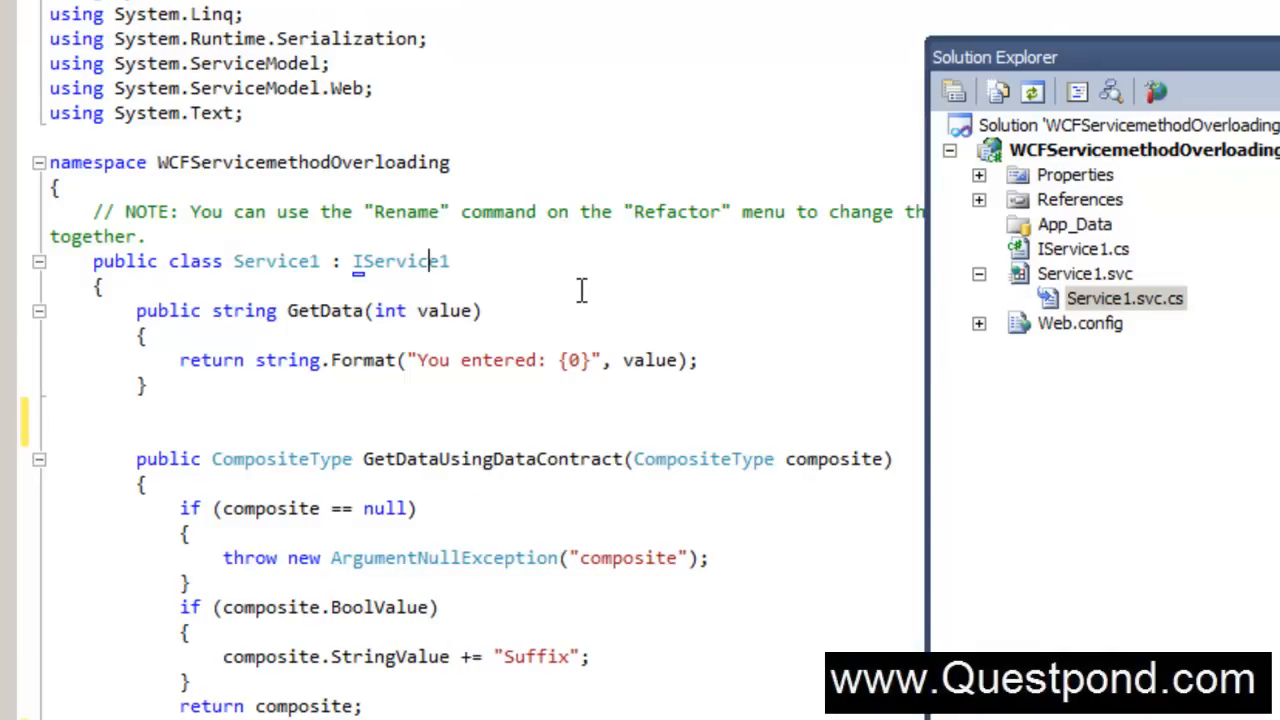
Scroll through Service1.svc.cs while the WCF Test Client starts adding the service
{"action": "scroll", "scroll_direction": "down", "scroll_amount": 3}
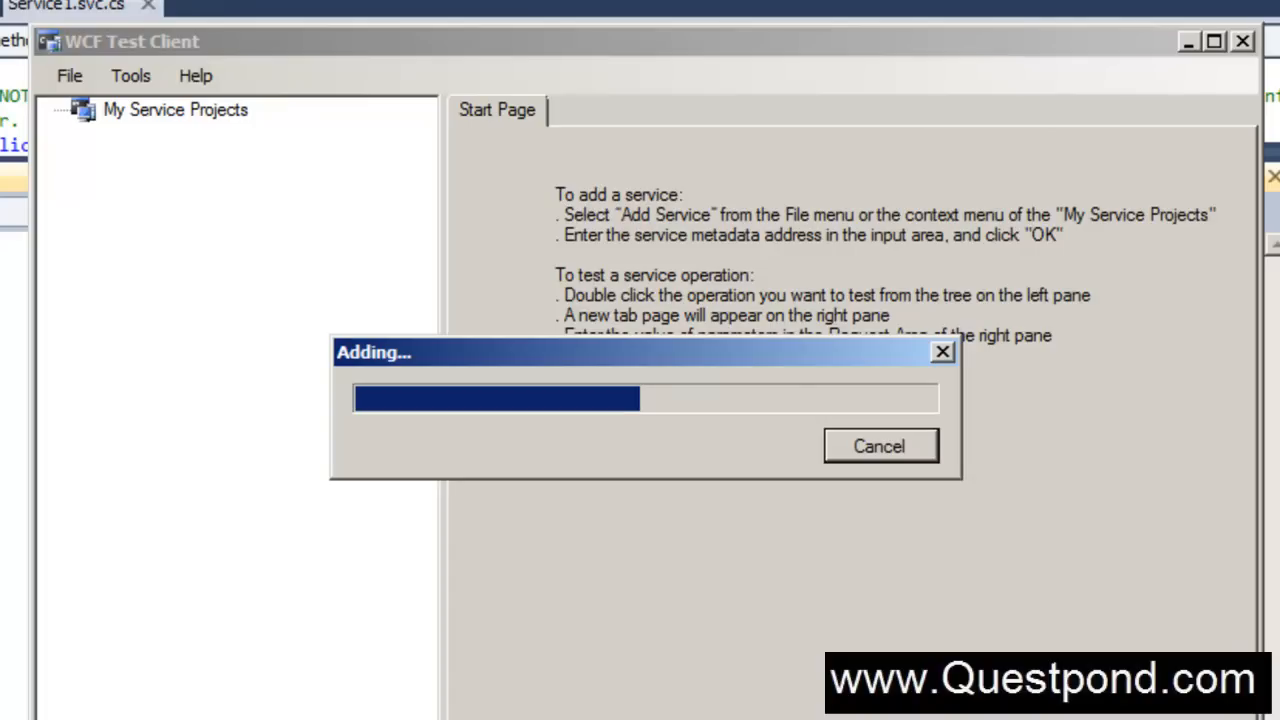
{"action": "mouse_move", "coordinate": [145, 100]}
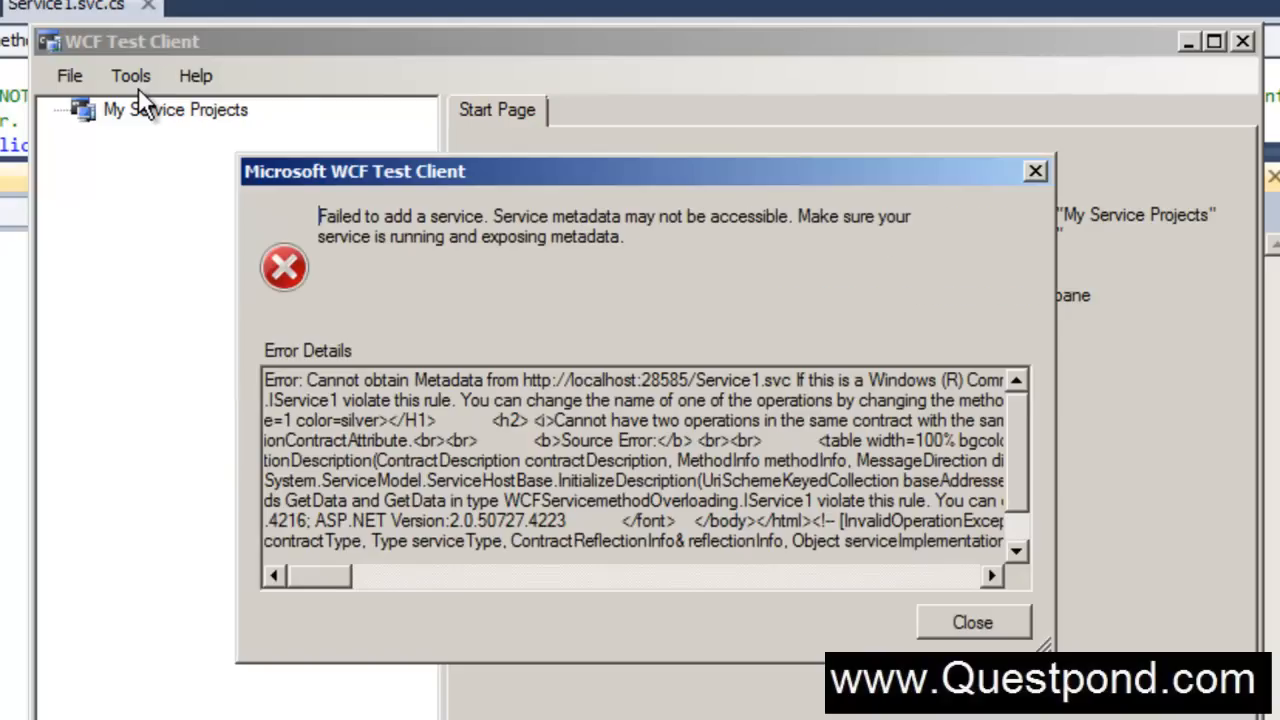
{"action": "mouse_move", "coordinate": [540, 365]}
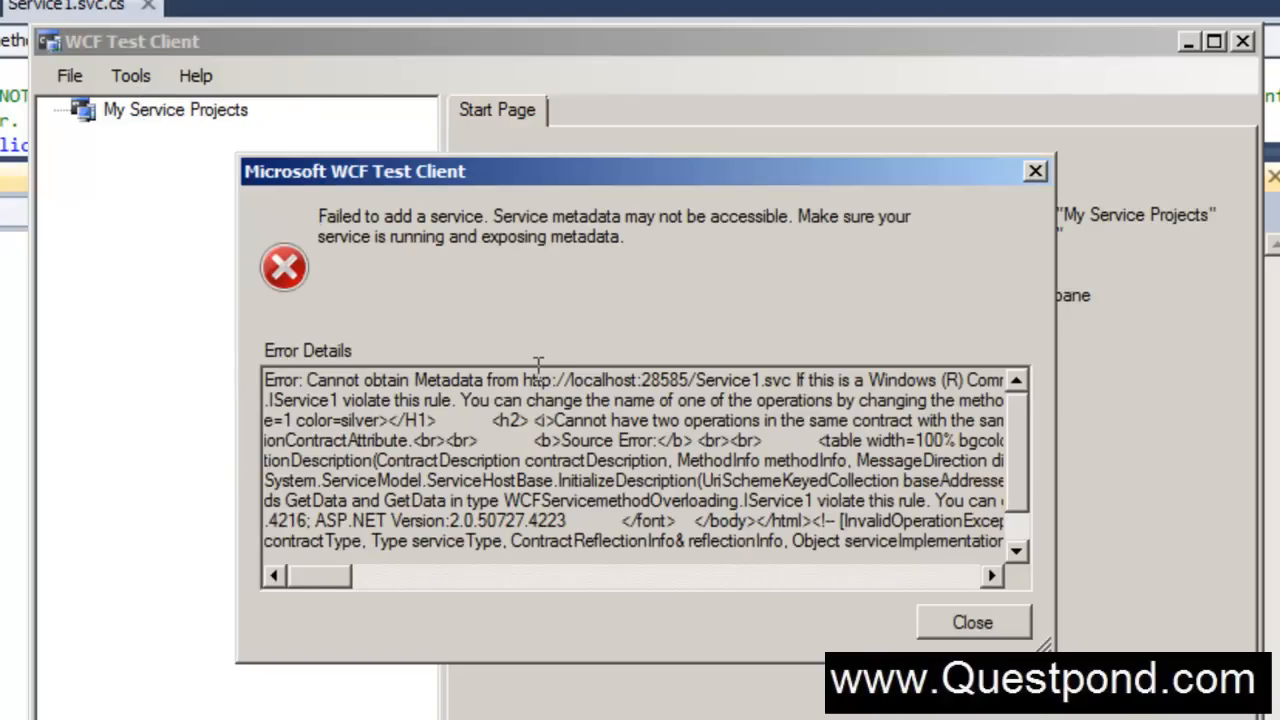
{"action": "mouse_move", "coordinate": [683, 417]}
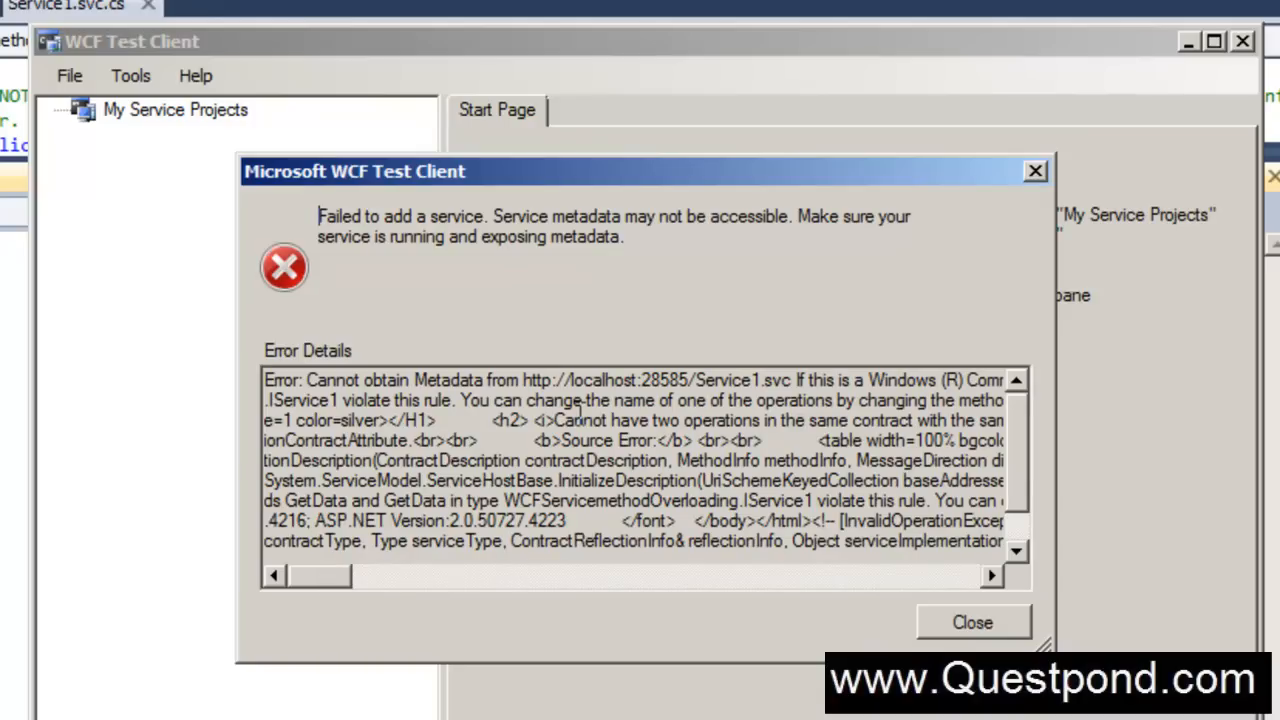
{"action": "mouse_move", "coordinate": [463, 399]}
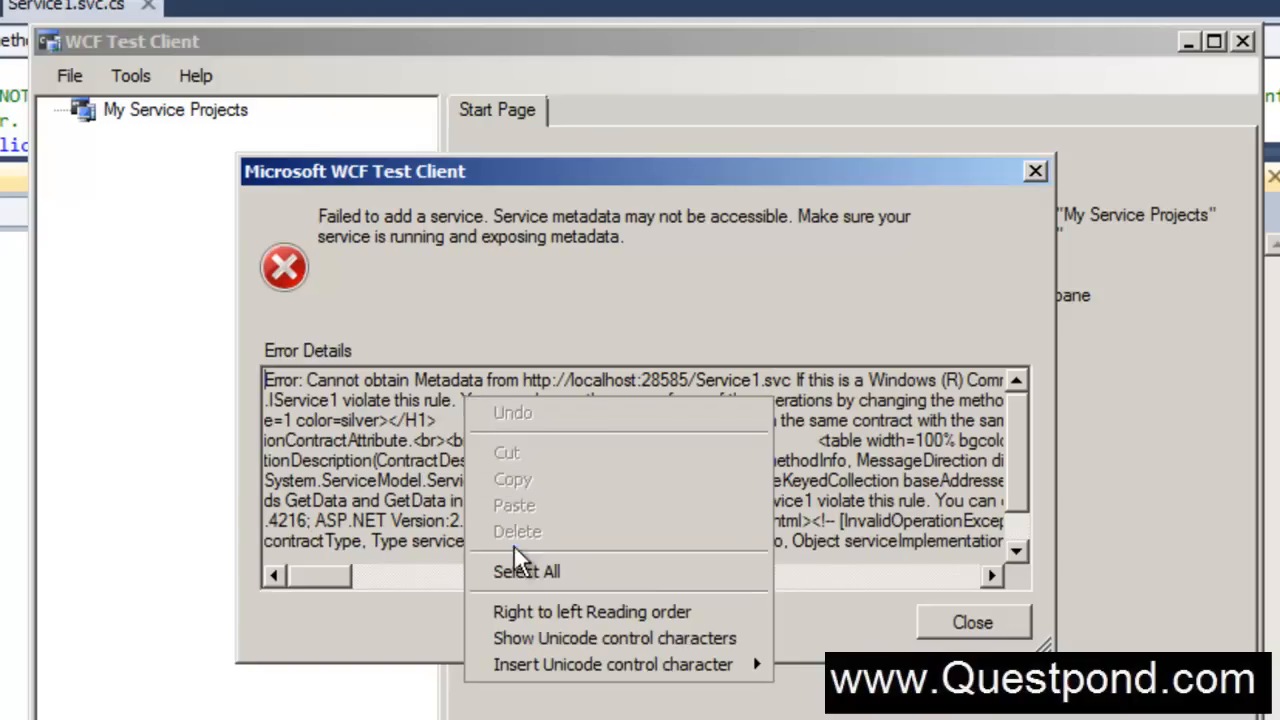
Select all of the WCF Test Client error details and copy them
{"action": "left_click", "coordinate": [526, 571]}
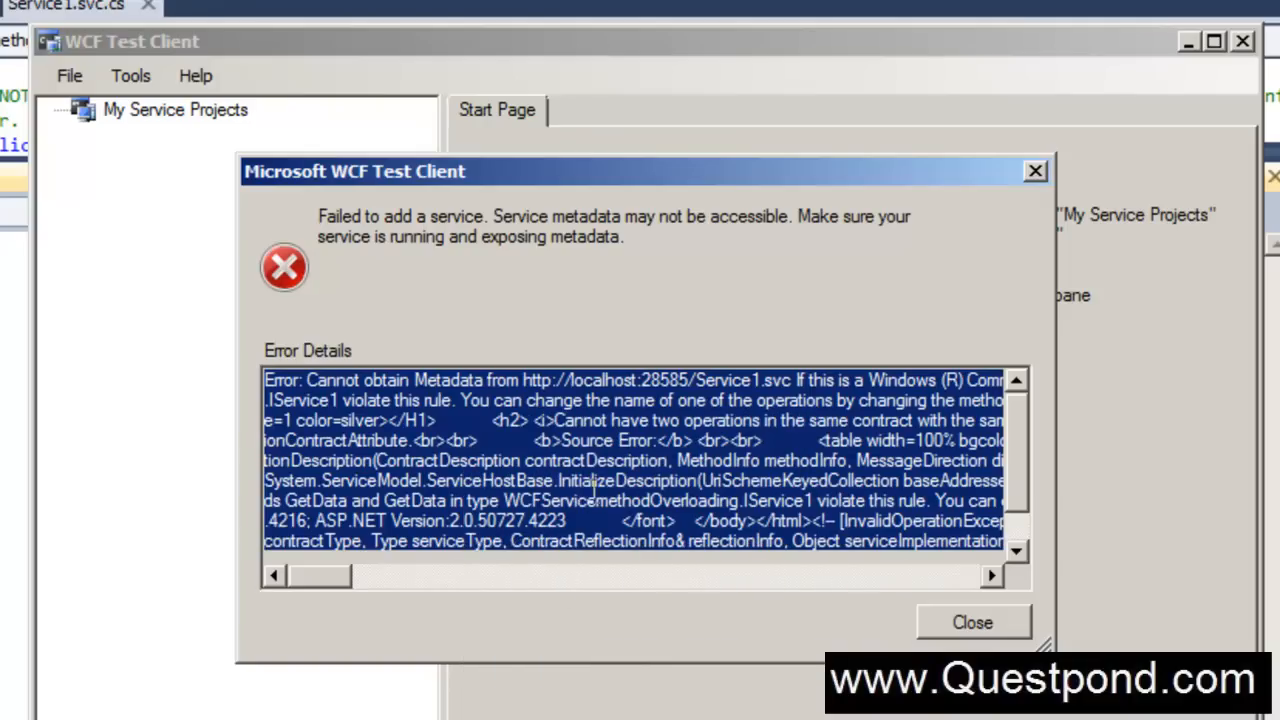
{"action": "left_click", "coordinate": [971, 622]}
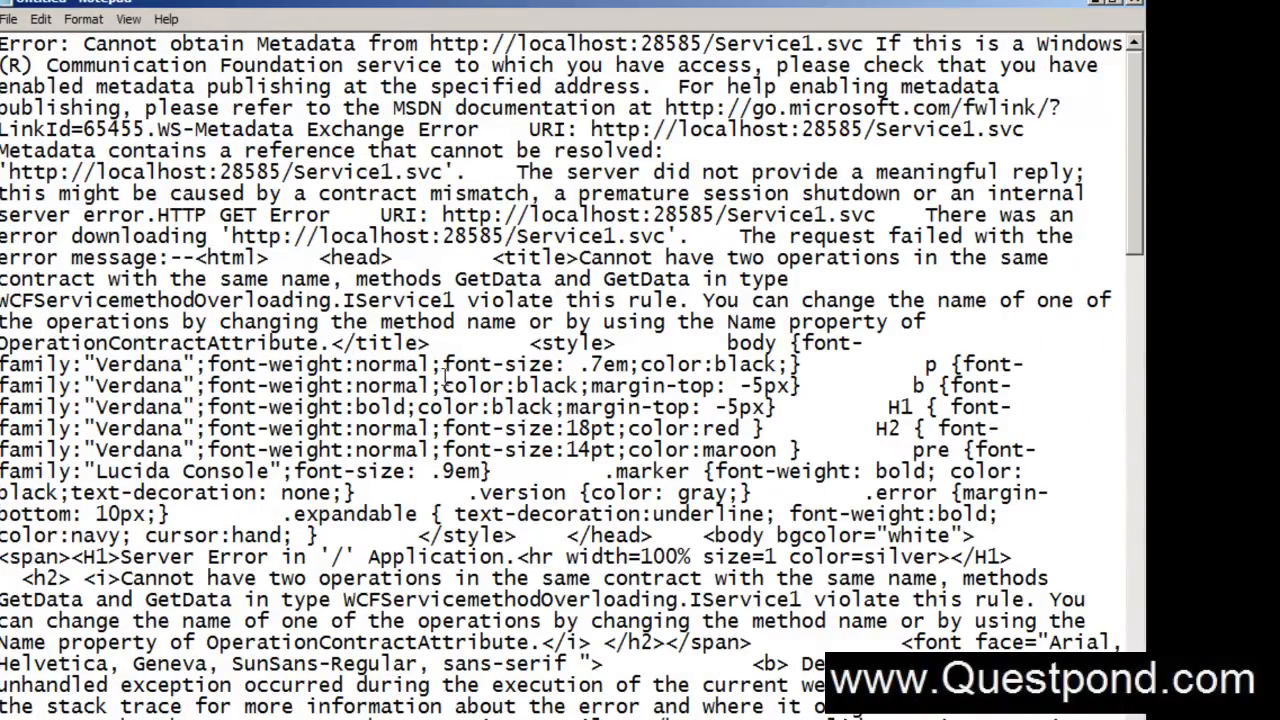
{"action": "mouse_move", "coordinate": [330, 110]}
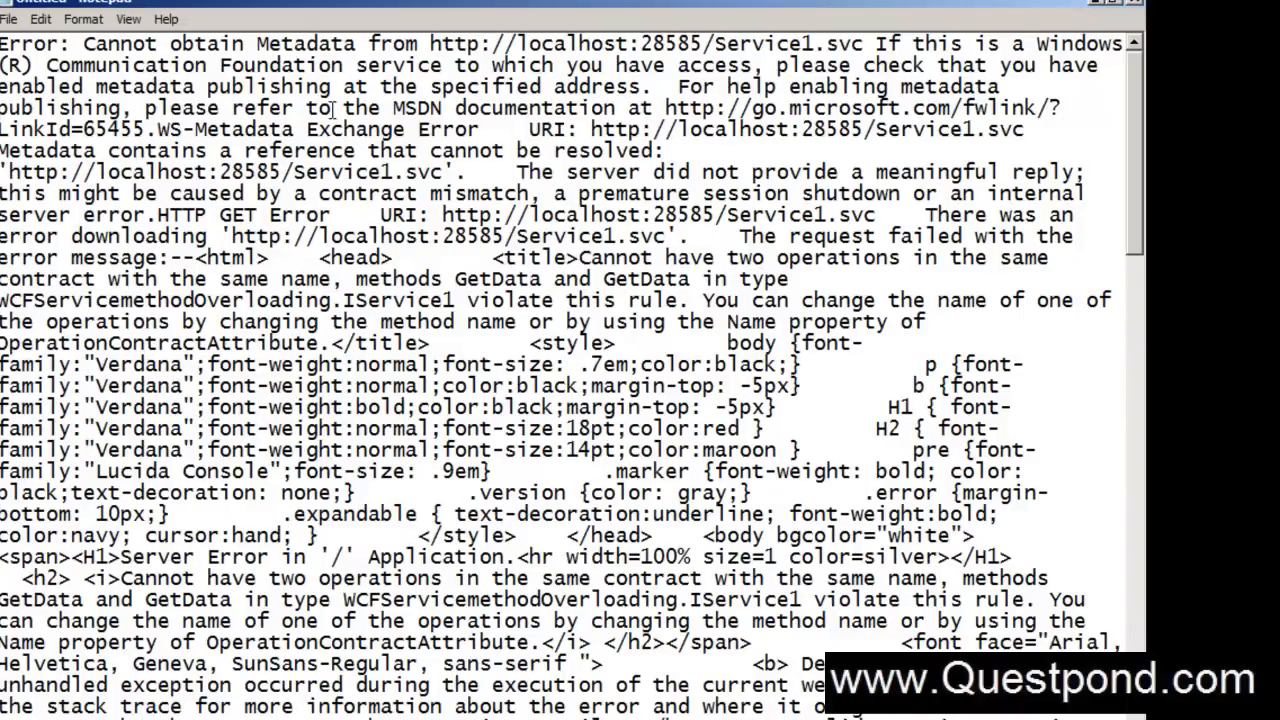
{"action": "mouse_move", "coordinate": [545, 175]}
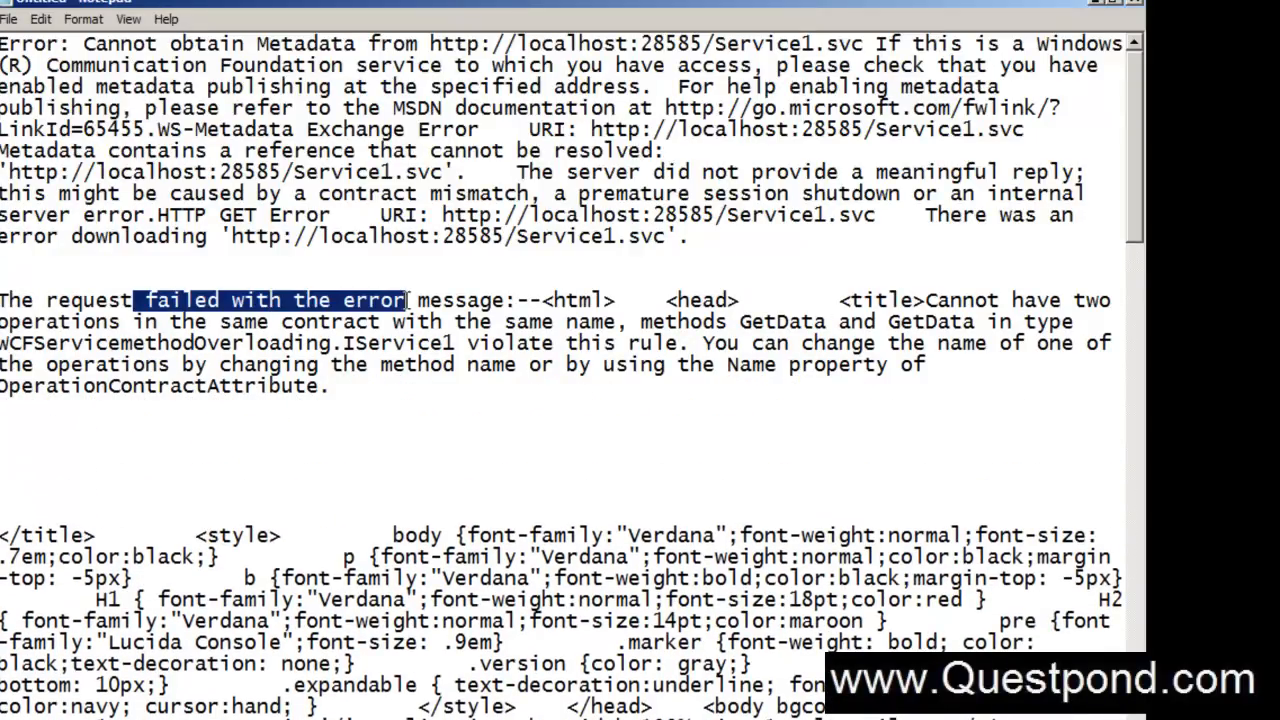
{"action": "mouse_move", "coordinate": [915, 300]}
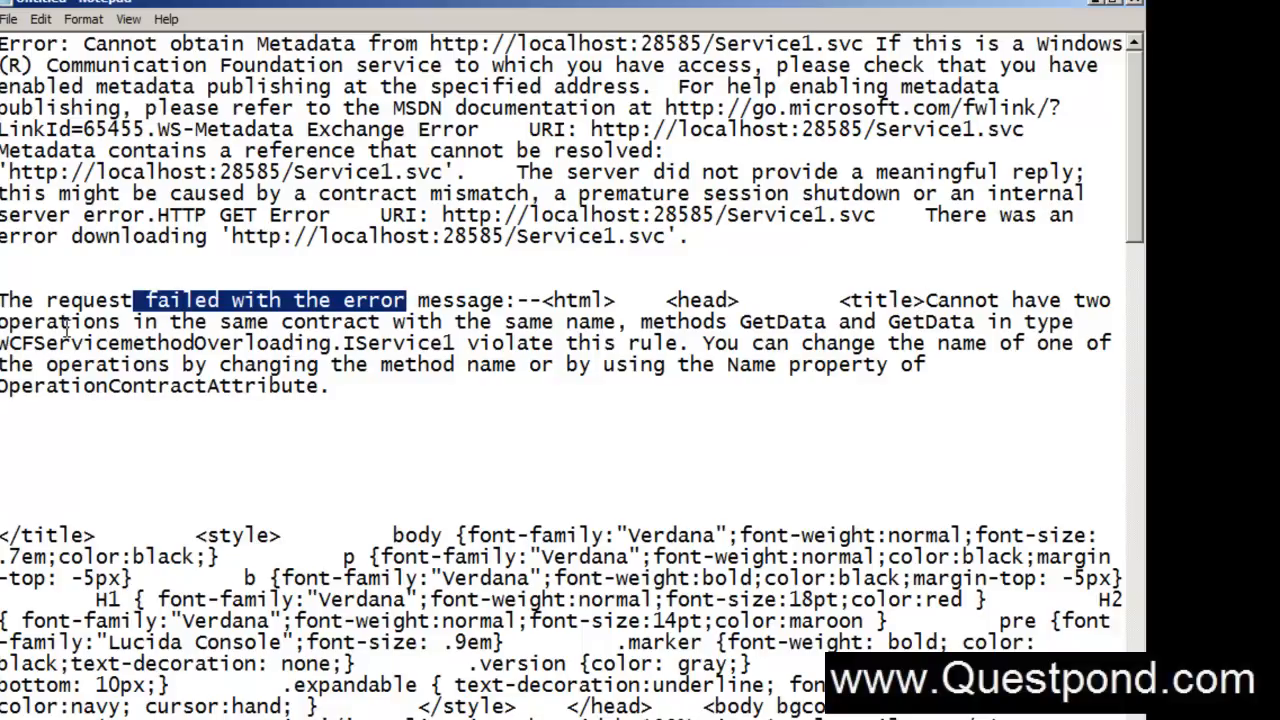
Highlight the same-name GetData operations, namespace and Name hint in the Notepad error, then close it
{"action": "left_click_drag", "start_coordinate": [140, 300], "coordinate": [555, 321]}
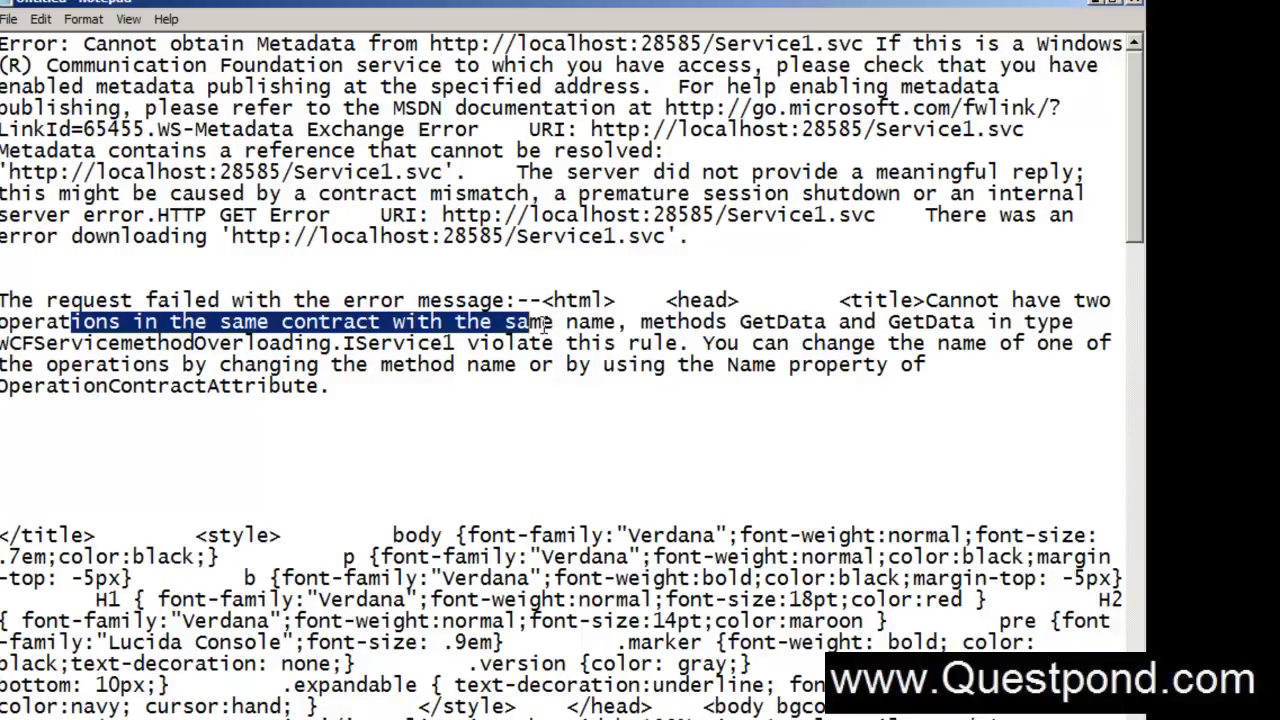
{"action": "double_click", "coordinate": [680, 321]}
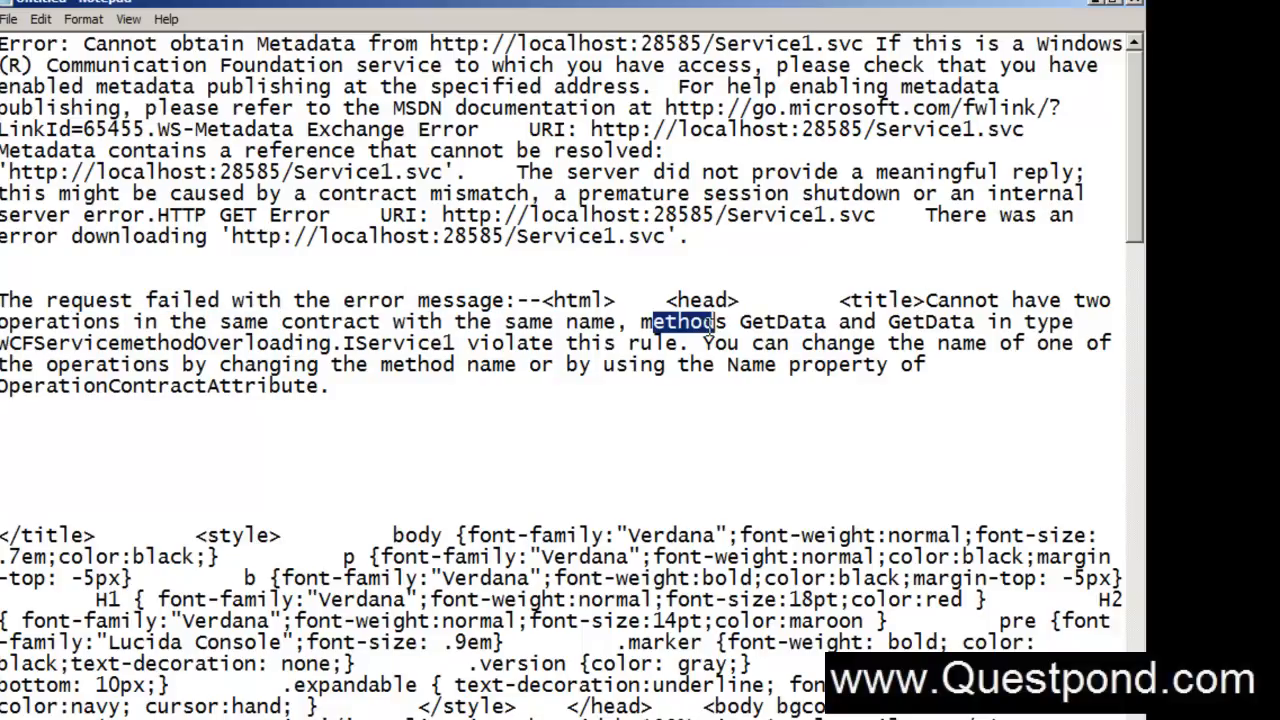
{"action": "double_click", "coordinate": [923, 321]}
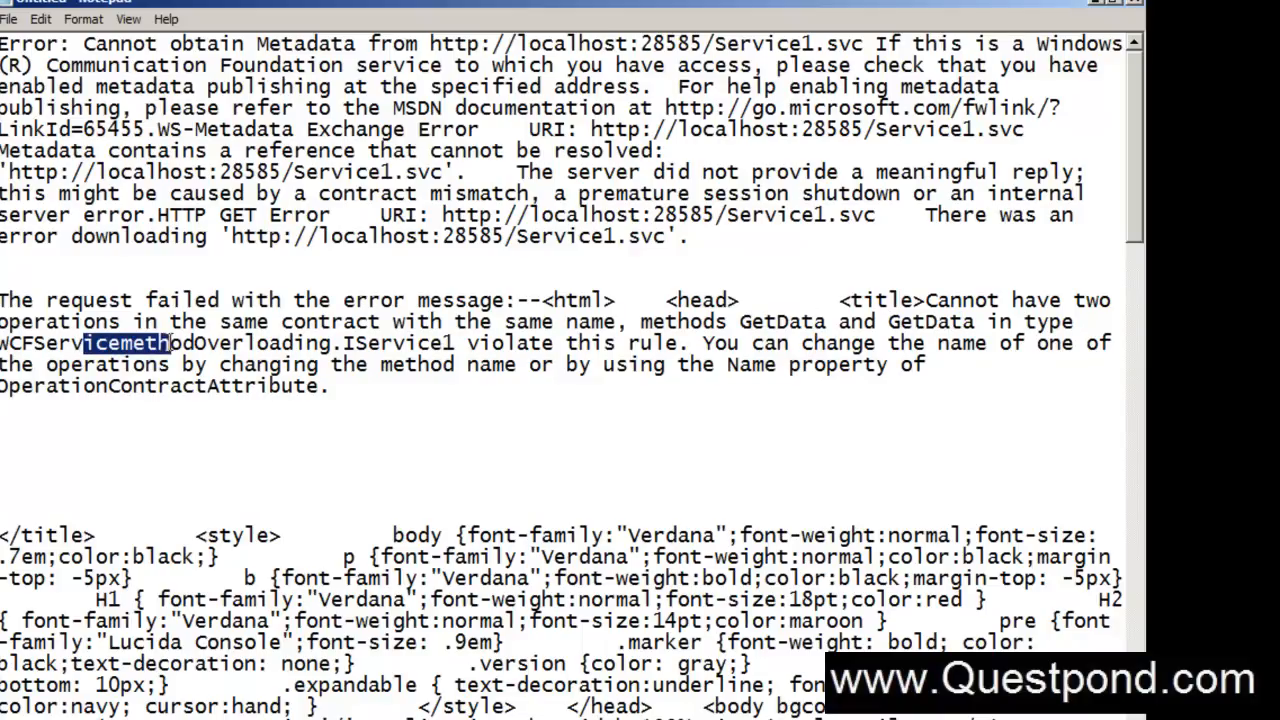
{"action": "left_click_drag", "start_coordinate": [170, 343], "coordinate": [290, 343]}
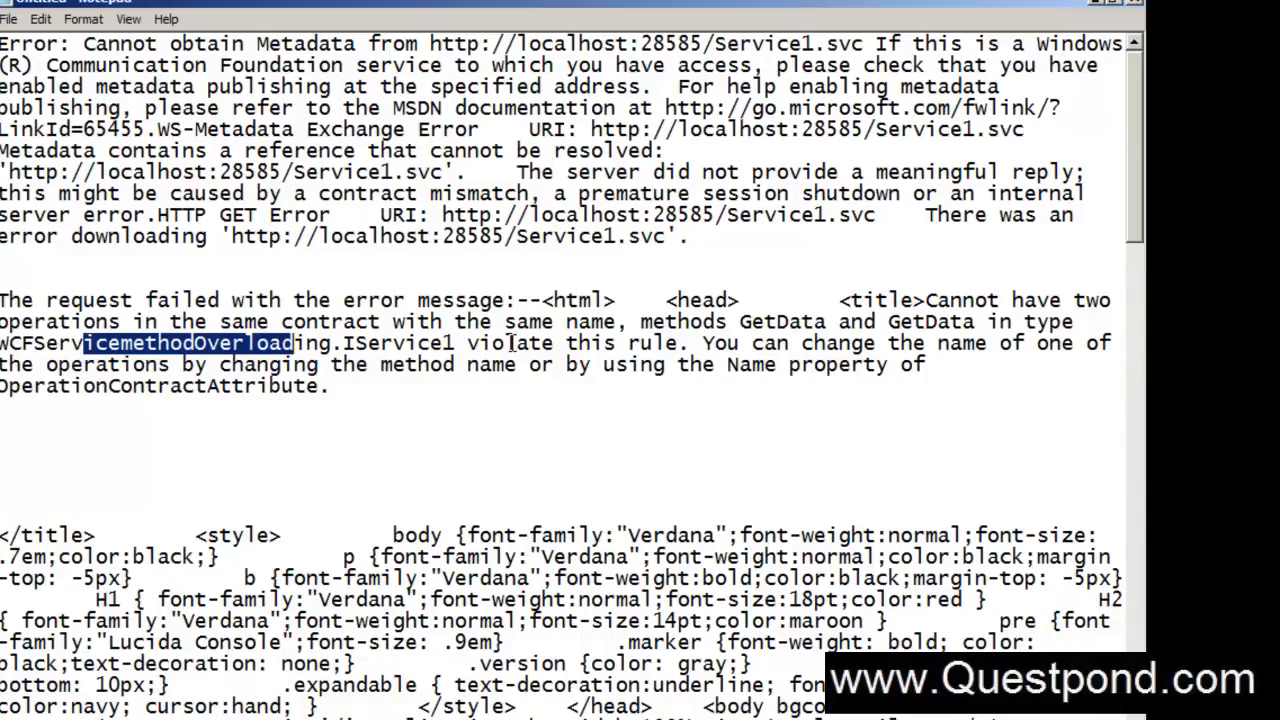
{"action": "mouse_move", "coordinate": [960, 356]}
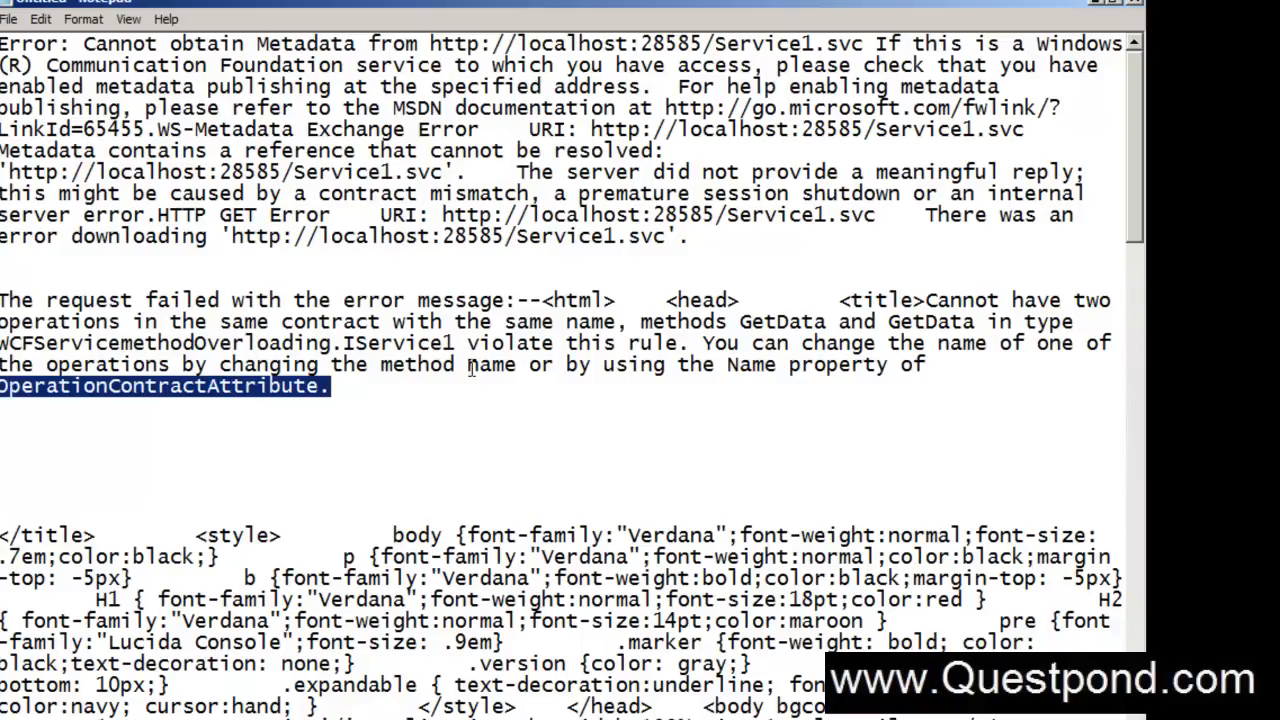
{"action": "mouse_move", "coordinate": [641, 321]}
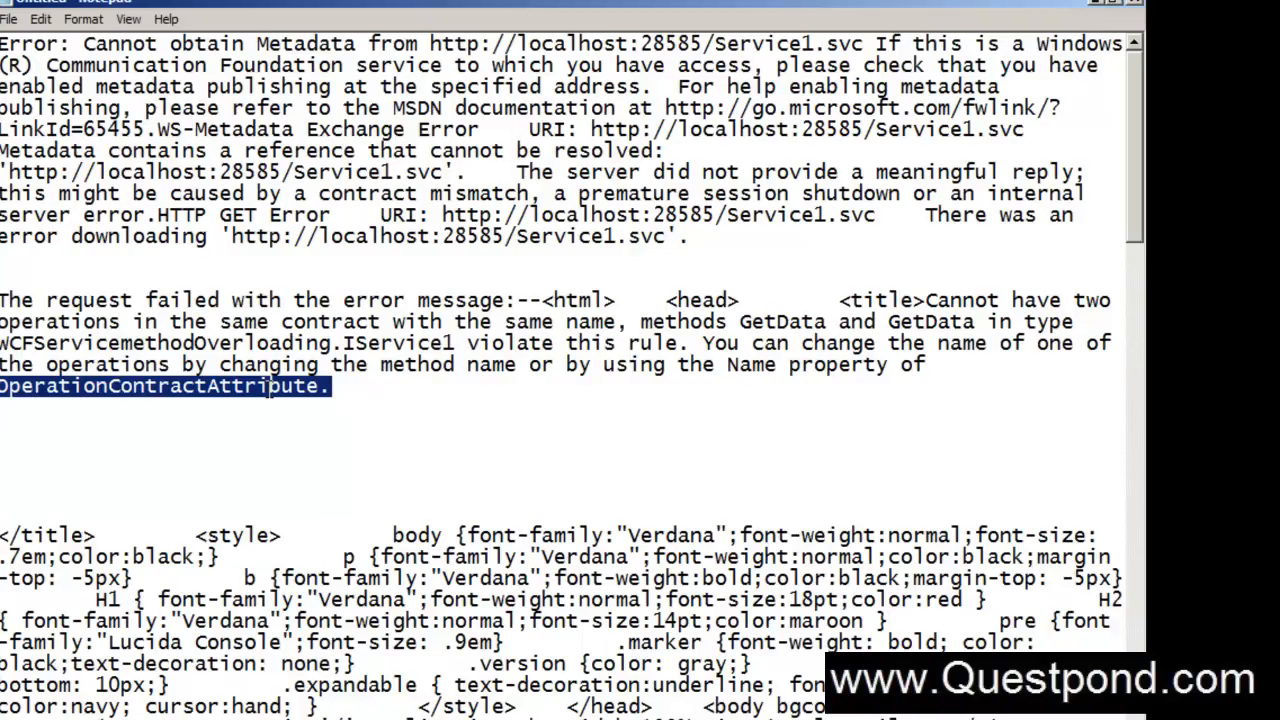
{"action": "double_click", "coordinate": [752, 365]}
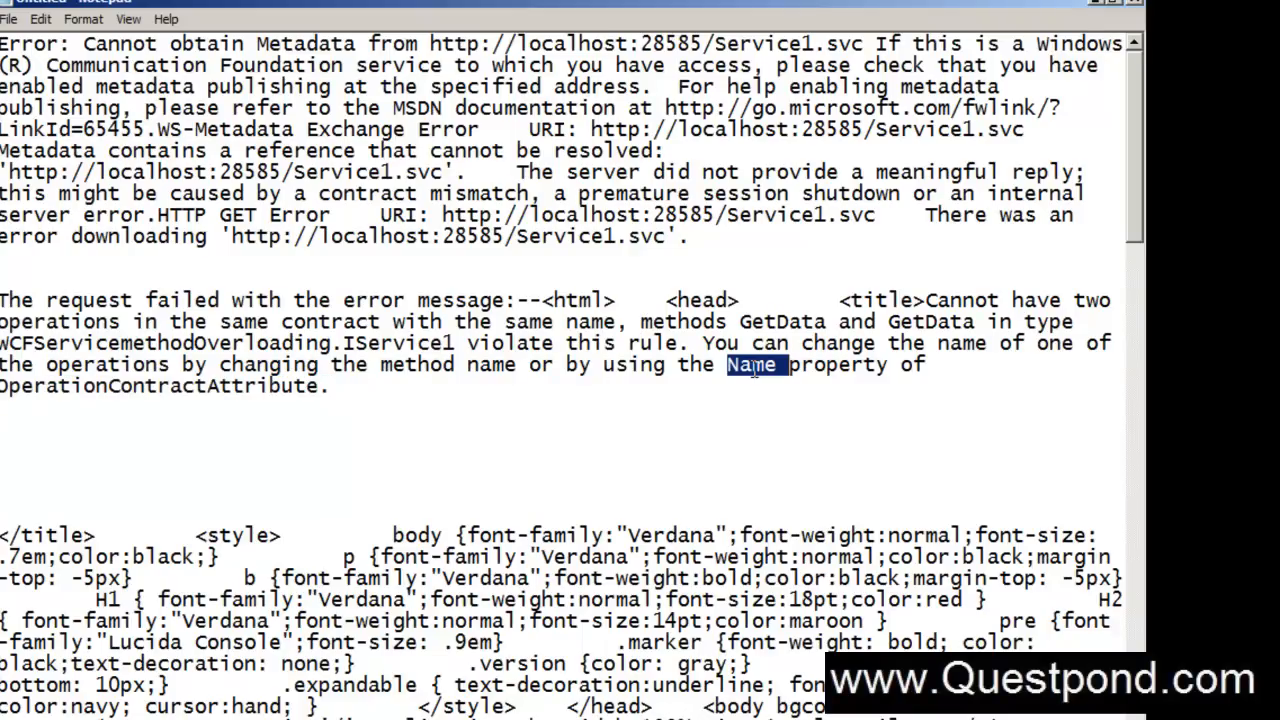
{"action": "mouse_move", "coordinate": [1133, 10]}
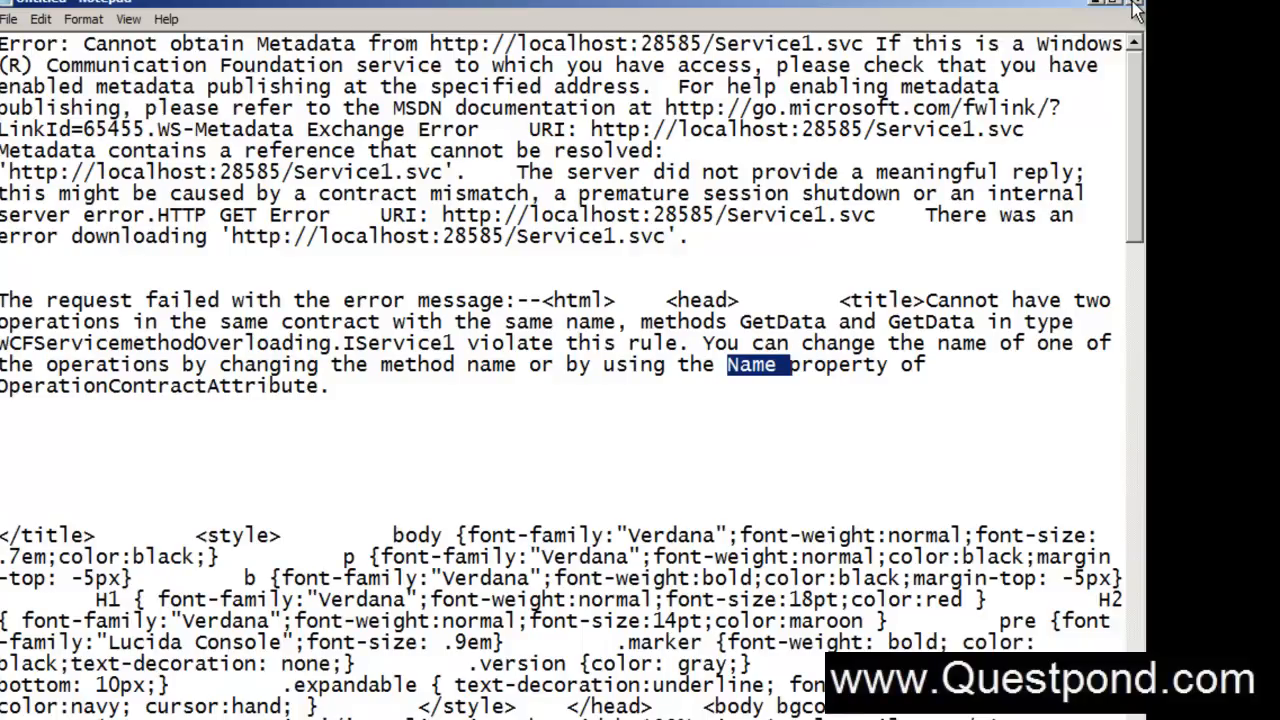
{"action": "mouse_move", "coordinate": [1135, 10]}
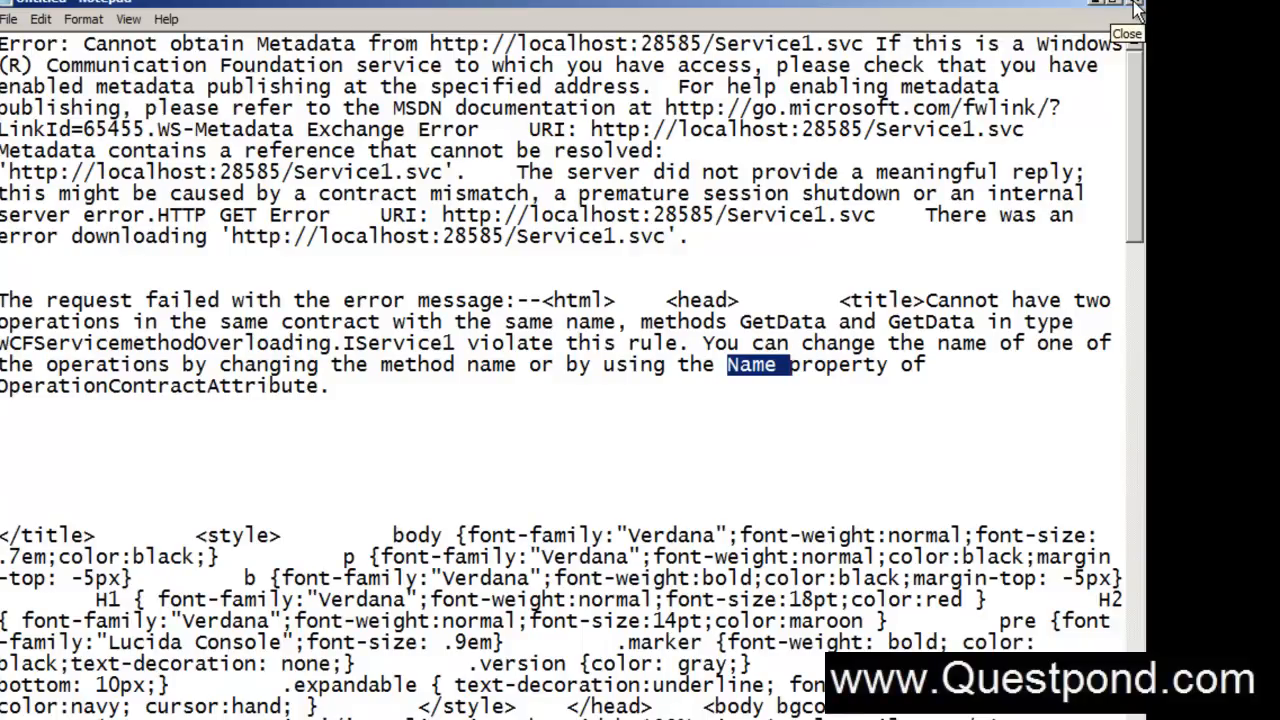
{"action": "left_click", "coordinate": [1128, 10]}
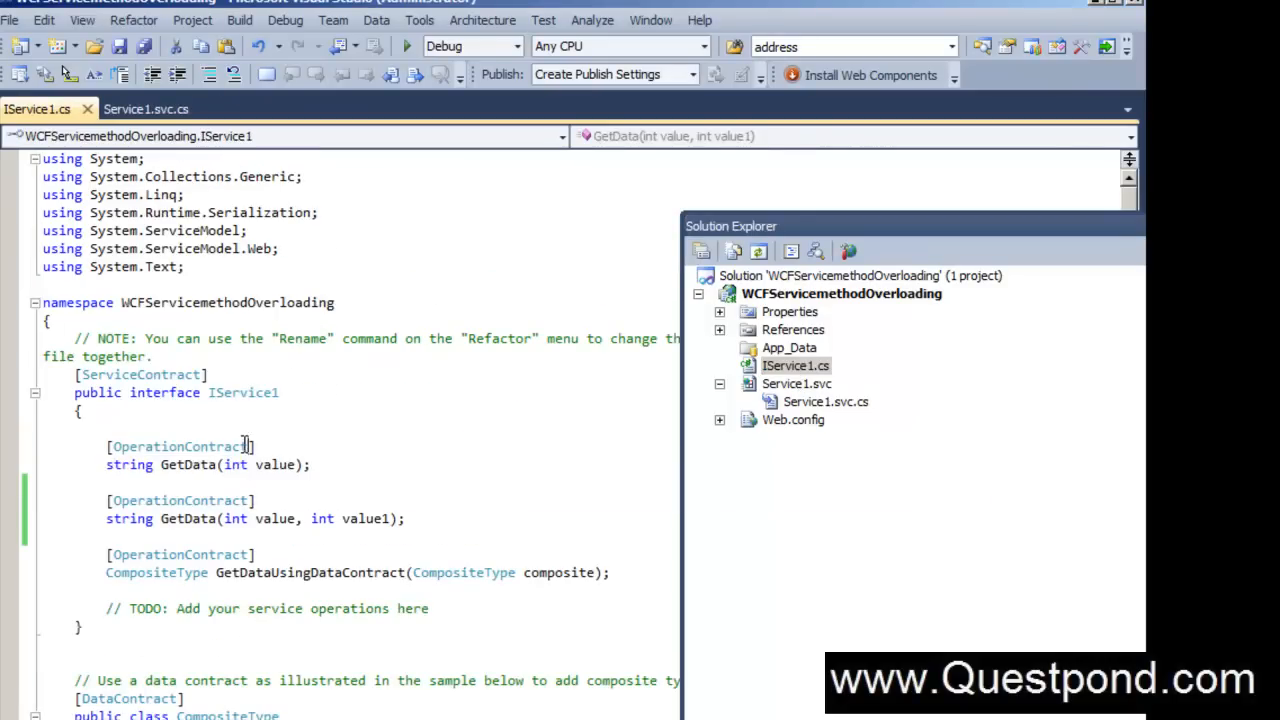
Give the two [OperationContract] attributes Name="GetData" and Name="GetData1"
{"action": "type", "text": "("}
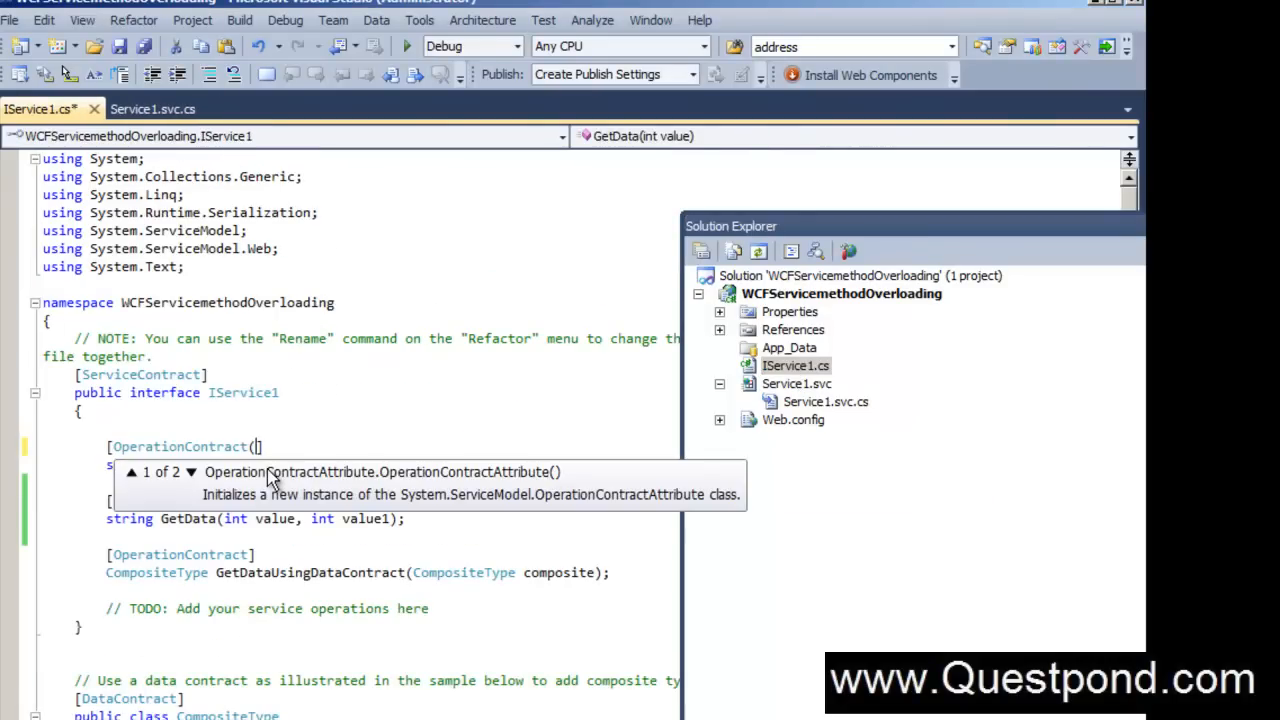
{"action": "type", "text": "Name"}
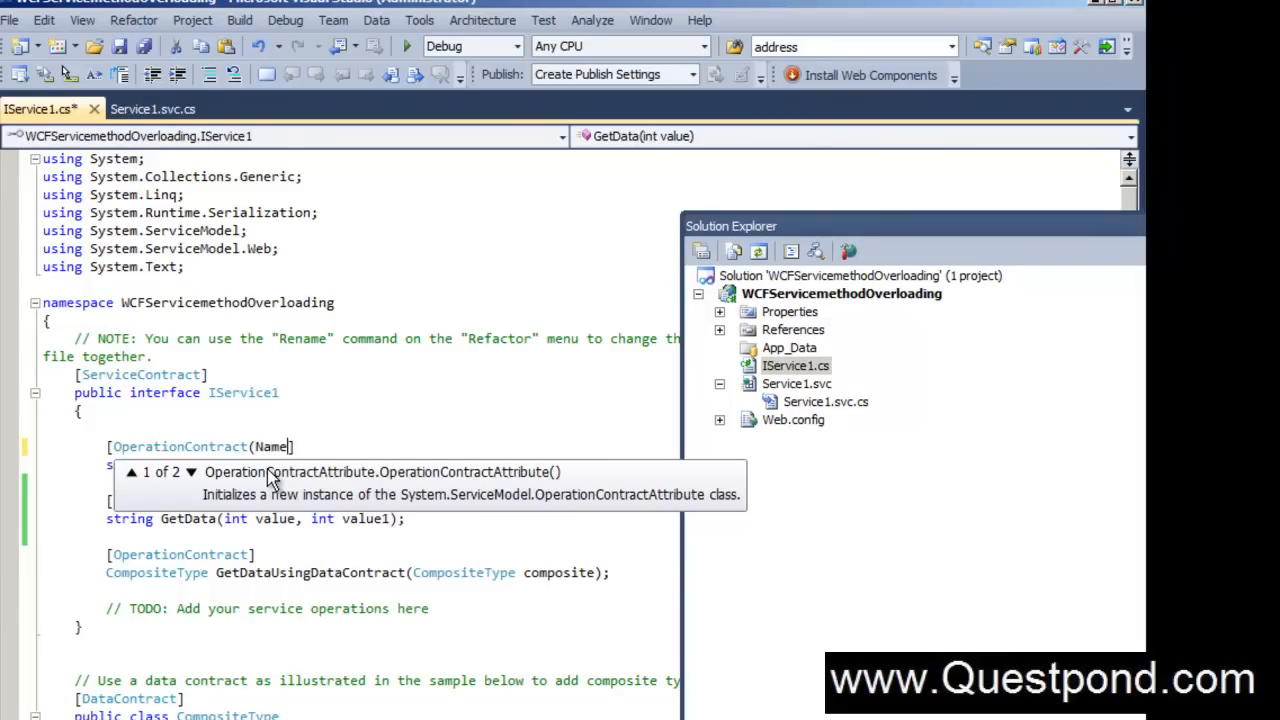
{"action": "type", "text": "=\""}
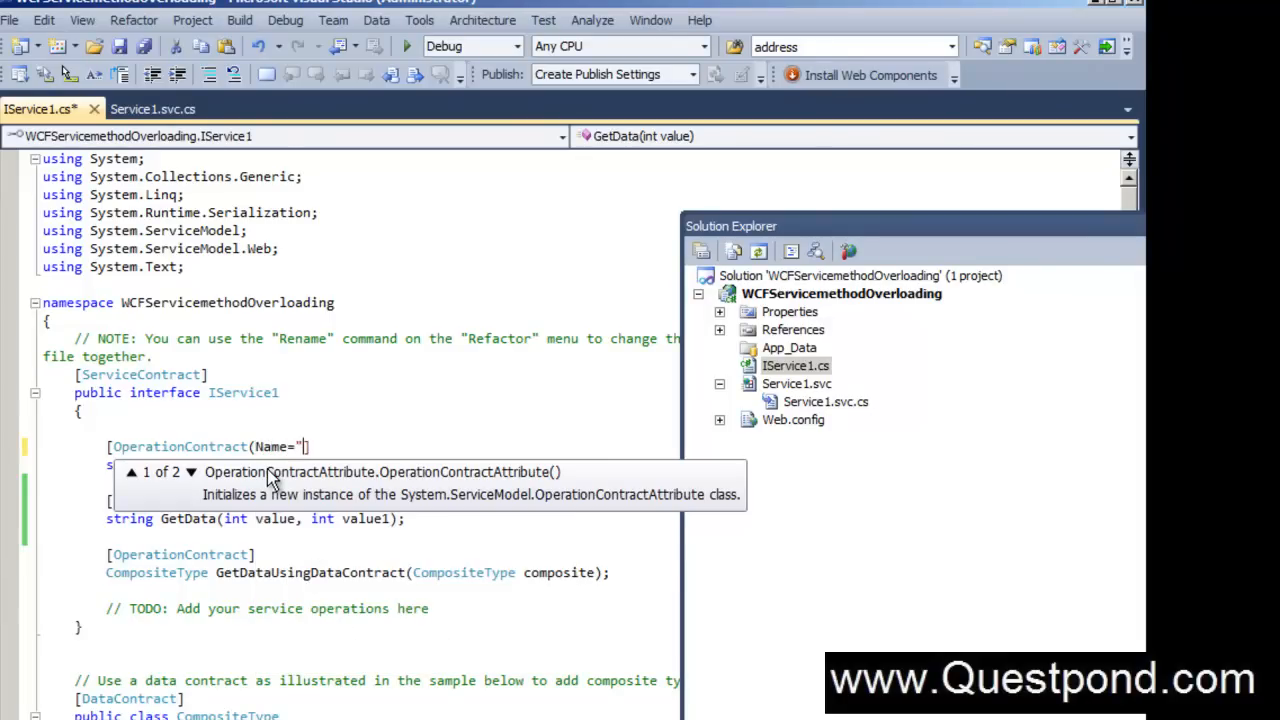
{"action": "type", "text": "GetData"}
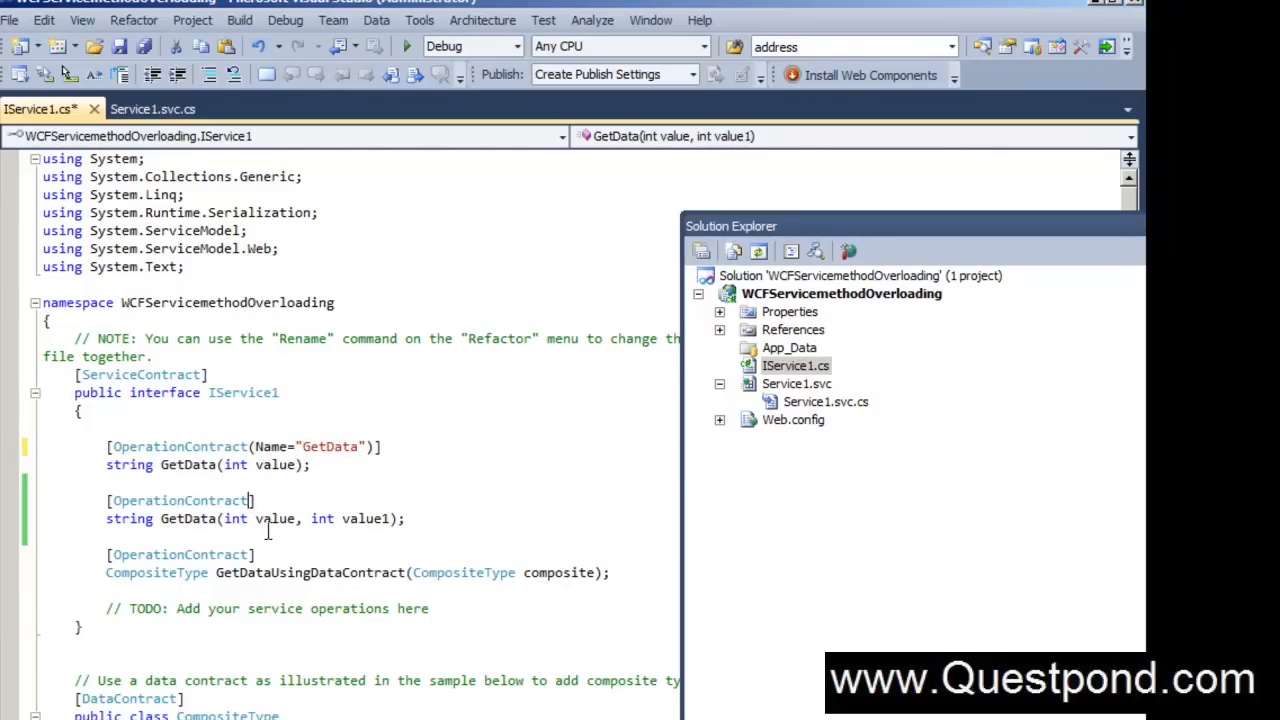
{"action": "type", "text": "Name"}
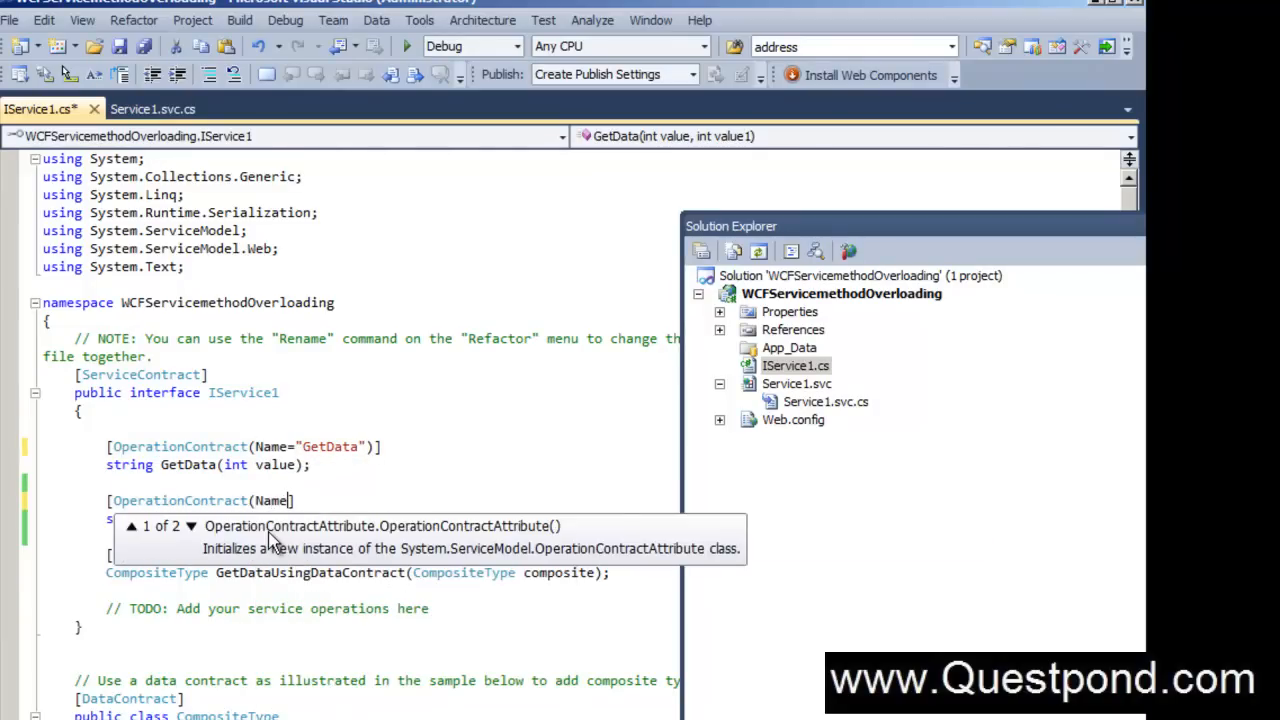
{"action": "type", "text": "=\"Get"}
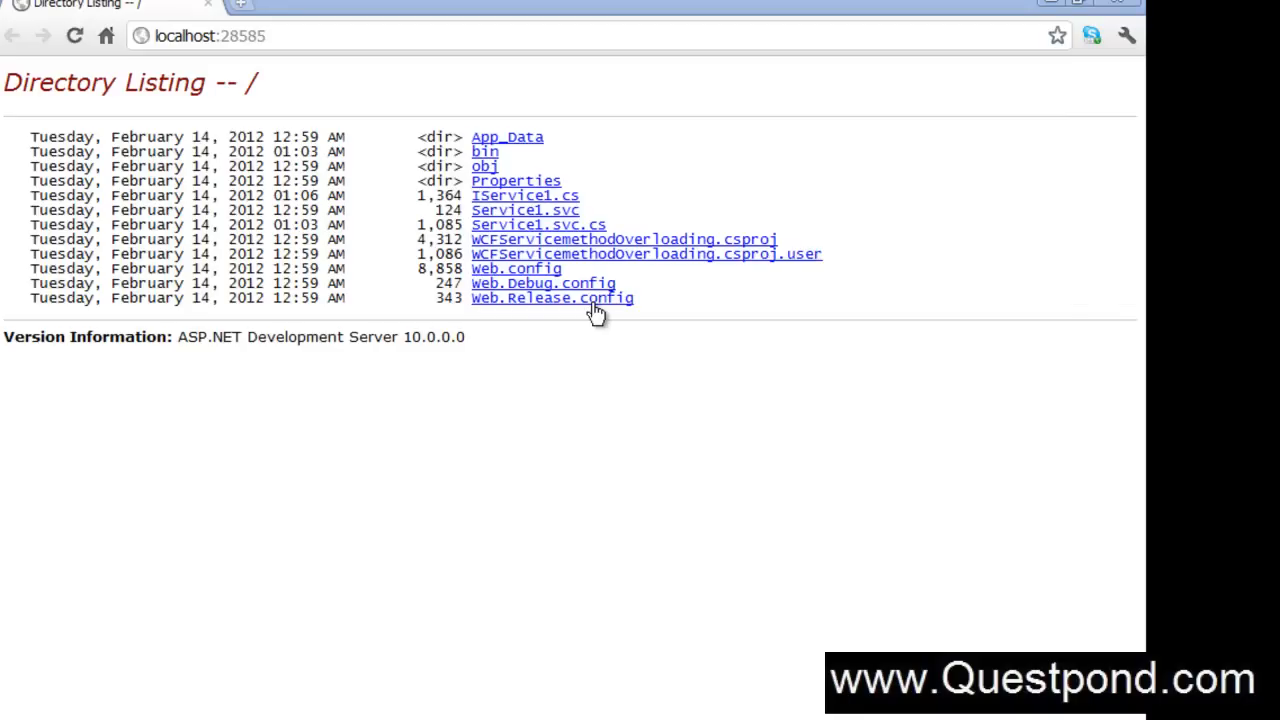
Open the Service1.svc link from the localhost:28585 directory listing in Chrome
{"action": "left_click", "coordinate": [524, 210]}
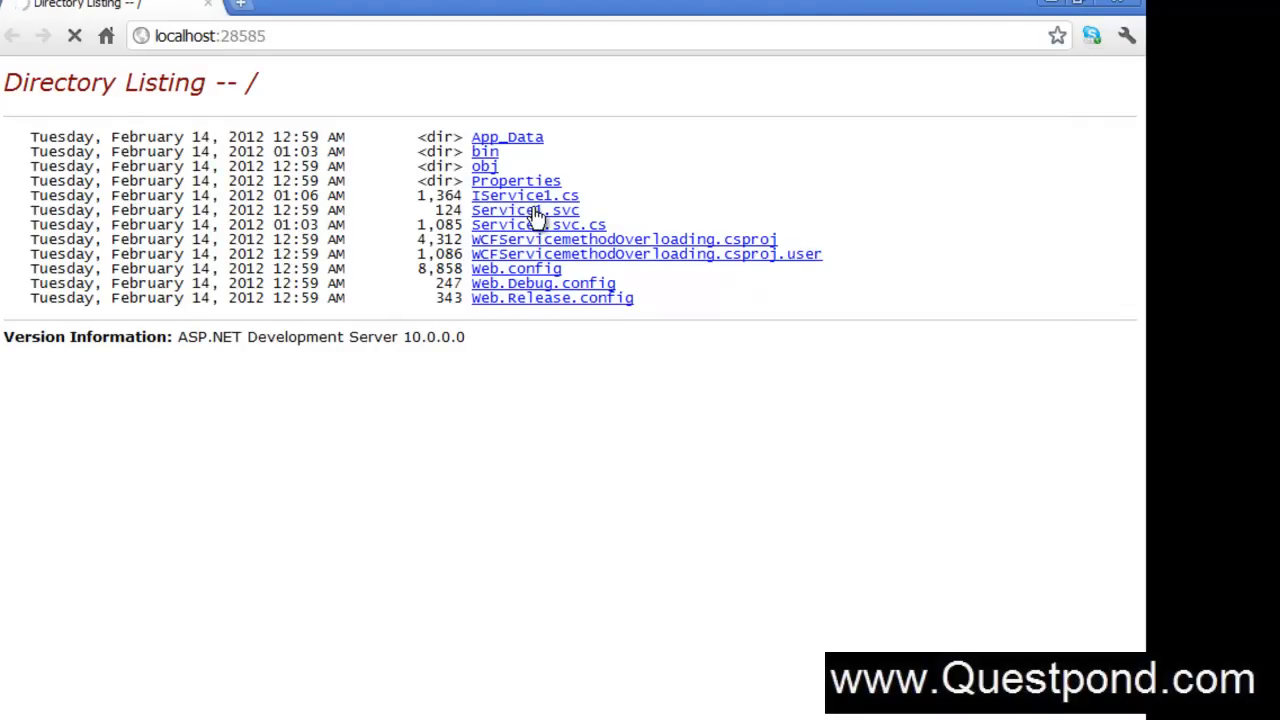
{"action": "left_click", "coordinate": [524, 210]}
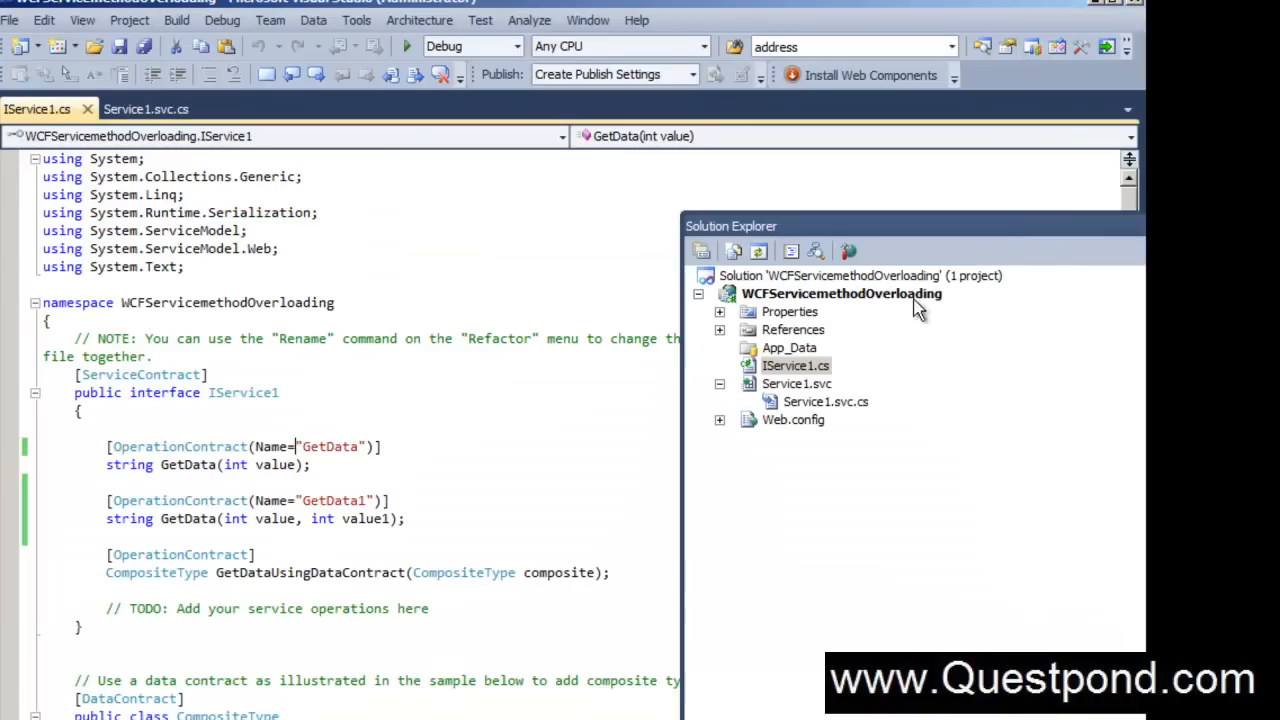
Add a new Console Application project to the solution from the solution's Add menu
{"action": "right_click", "coordinate": [840, 293]}
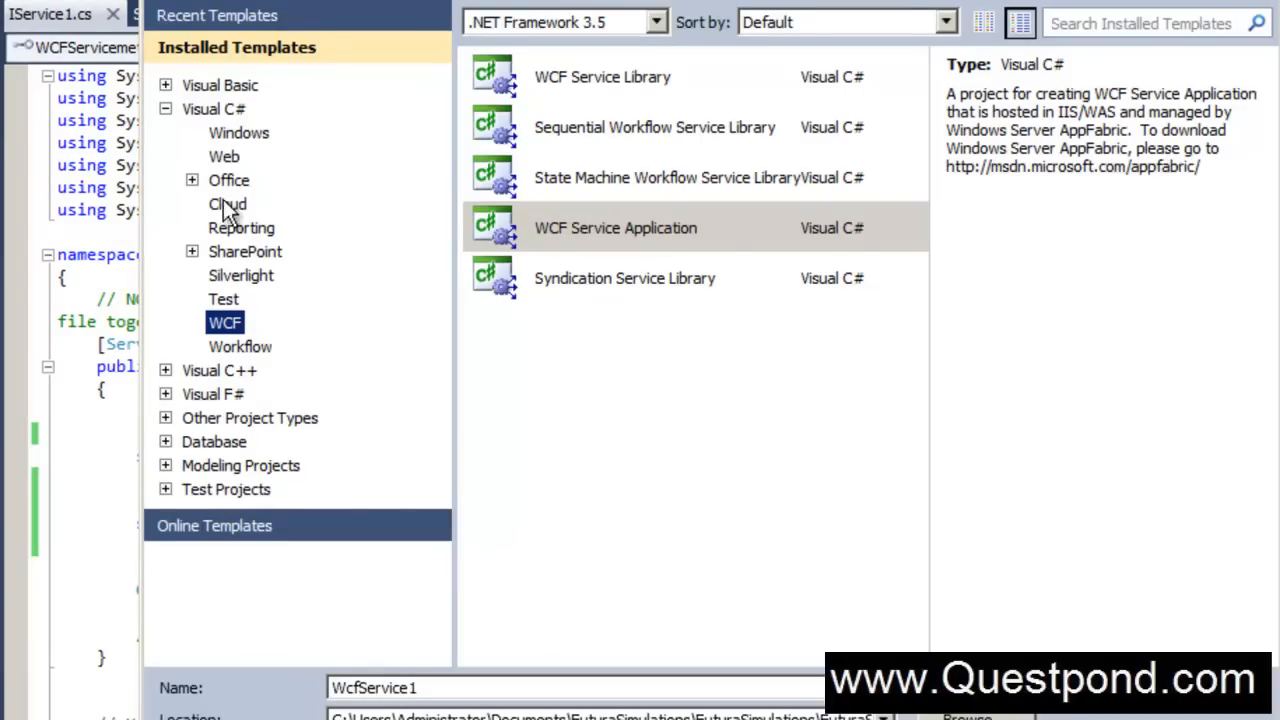
{"action": "left_click", "coordinate": [238, 132]}
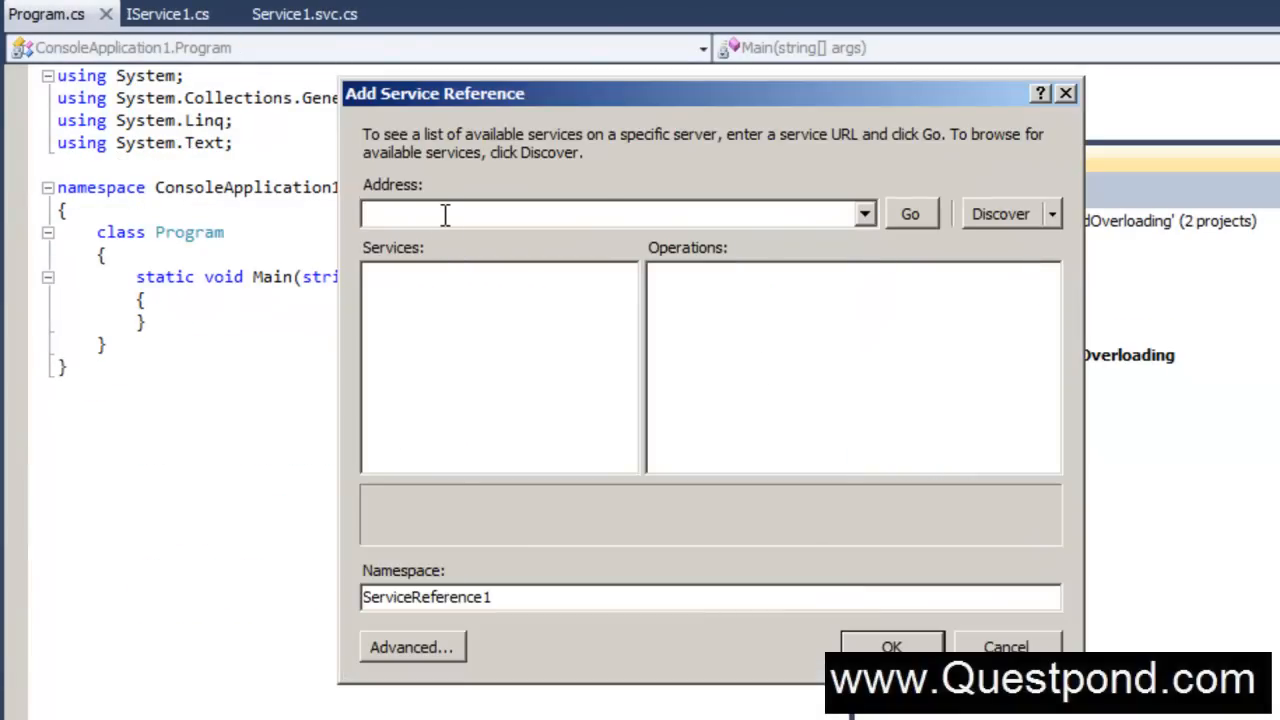
{"action": "left_click", "coordinate": [909, 213]}
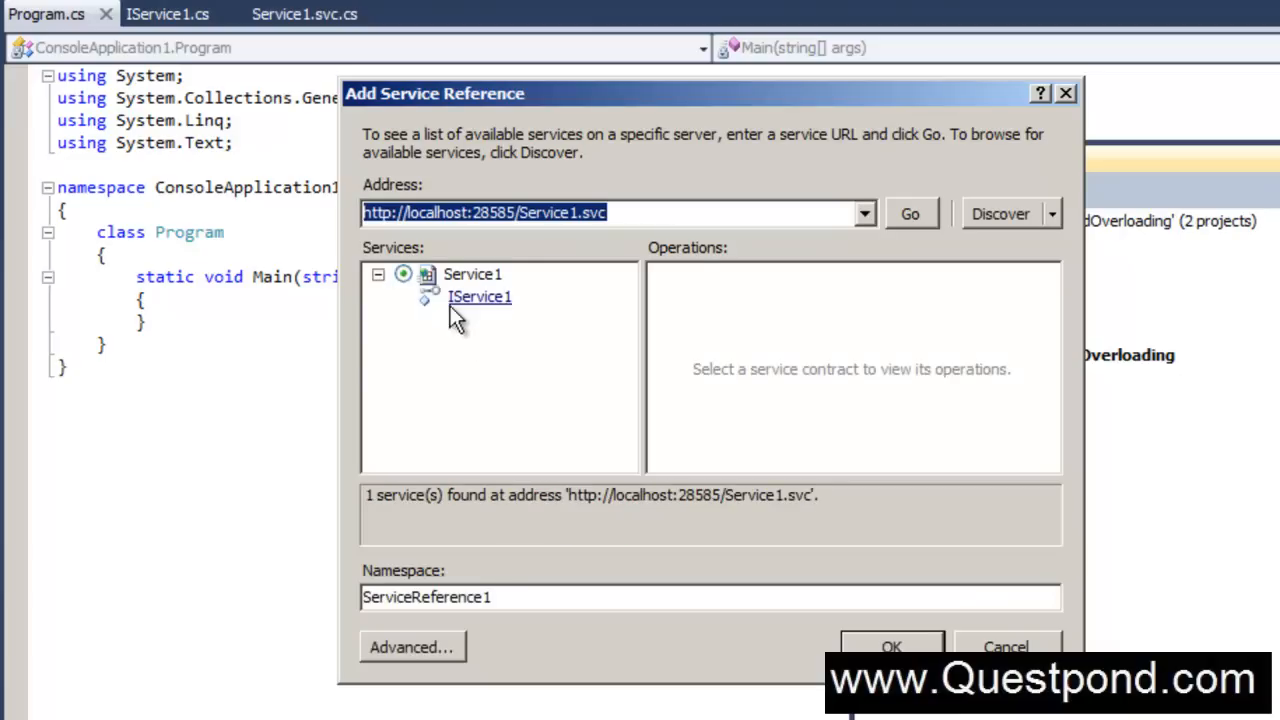
{"action": "left_click", "coordinate": [480, 296]}
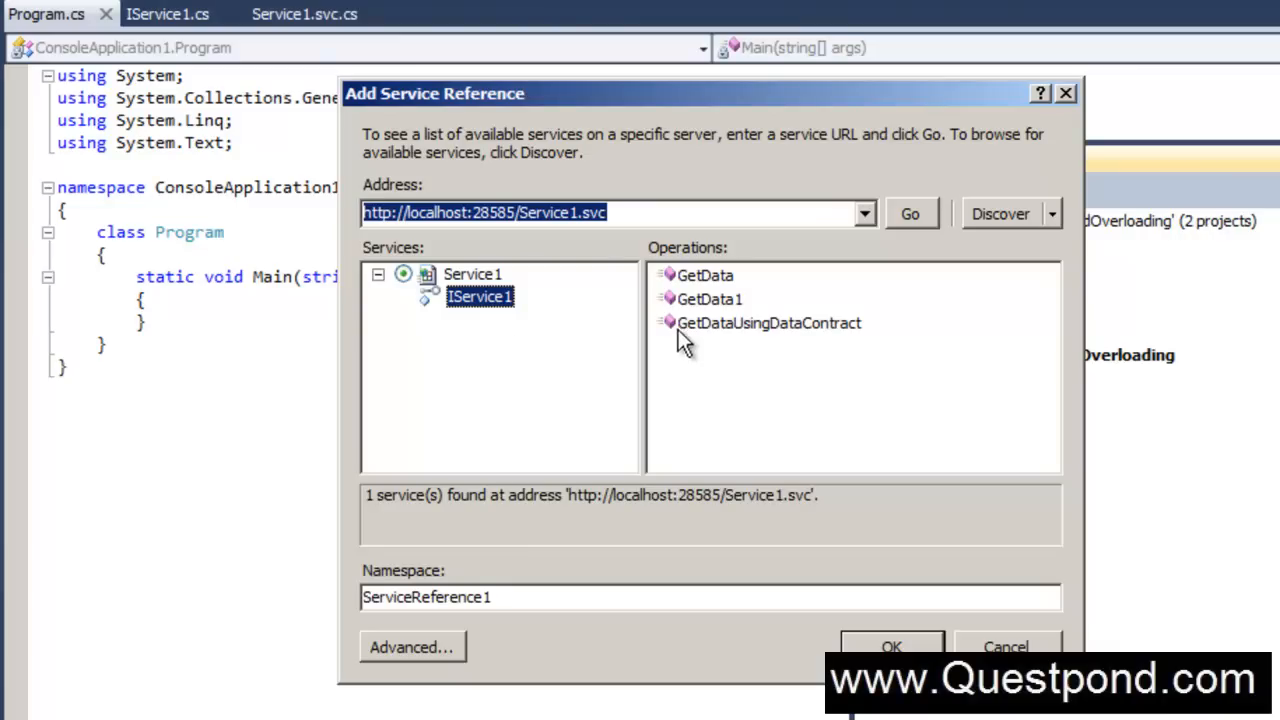
{"action": "mouse_move", "coordinate": [755, 125]}
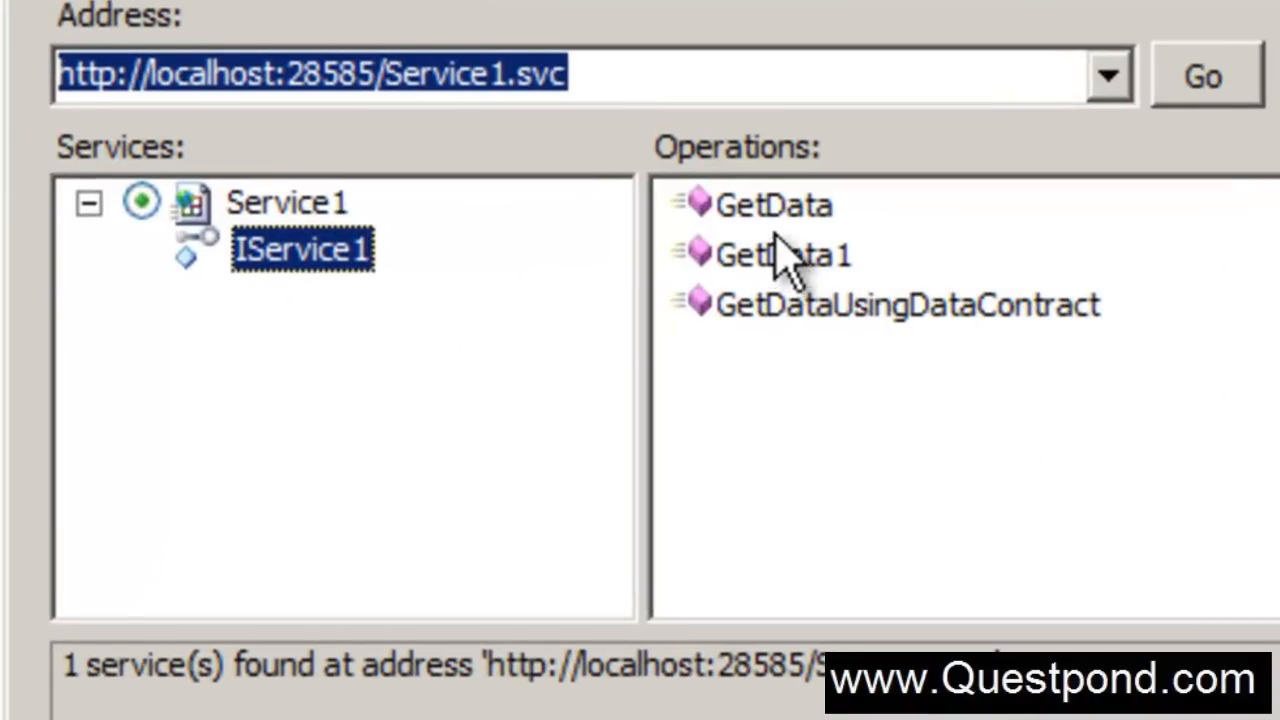
{"action": "mouse_move", "coordinate": [790, 220]}
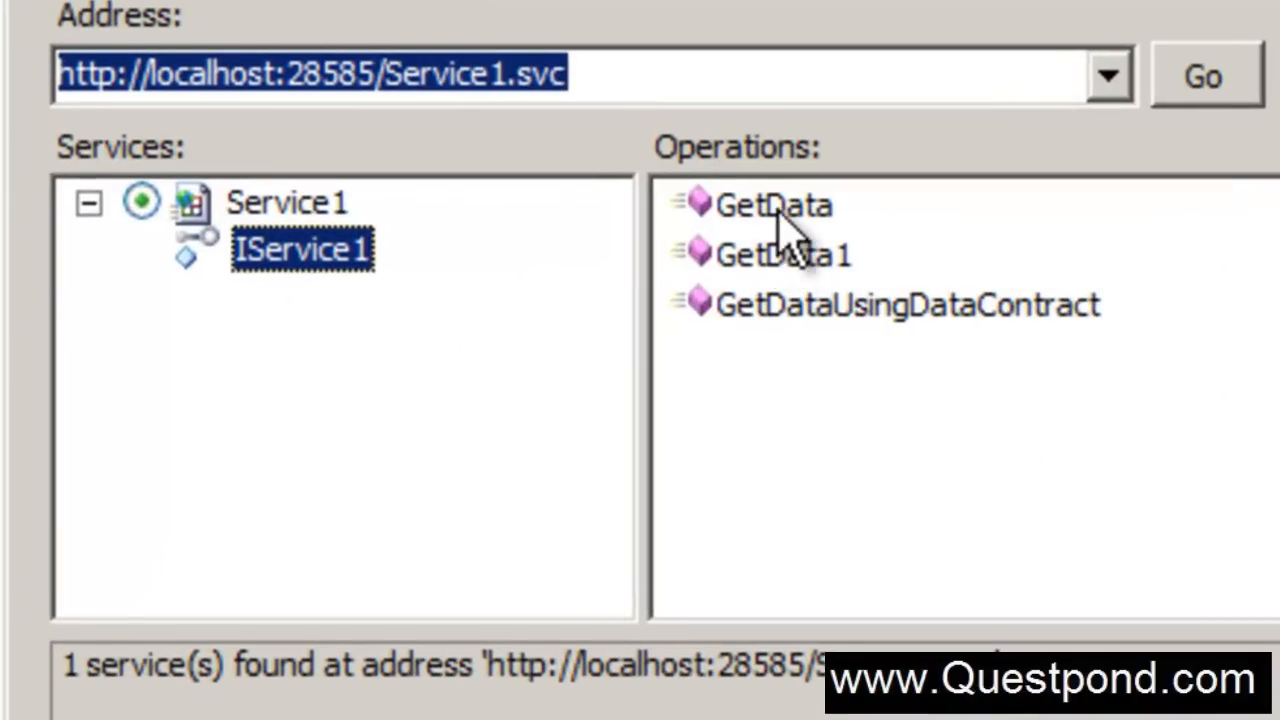
{"action": "left_click", "coordinate": [783, 254]}
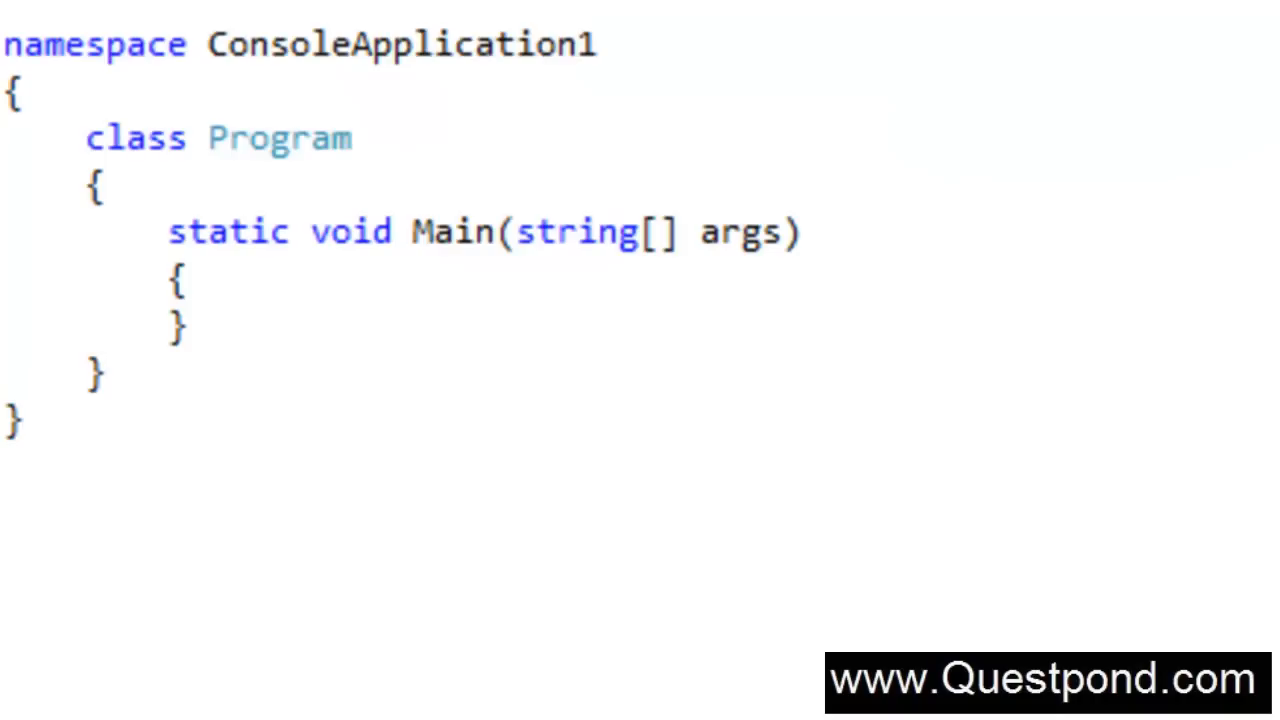
{"action": "mouse_move", "coordinate": [378, 295]}
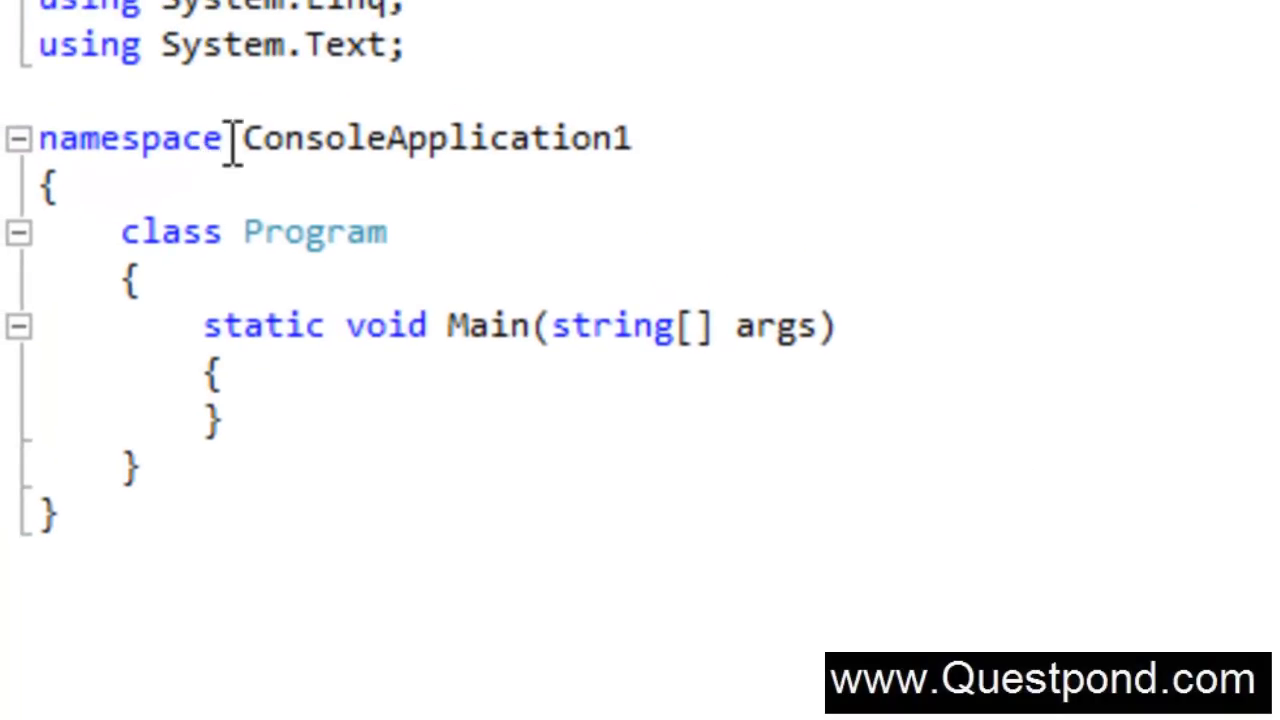
Import ConsoleApplication1.ServiceReference1, create Service1Client obj and start a call on obj
{"action": "type", "text": "using"}
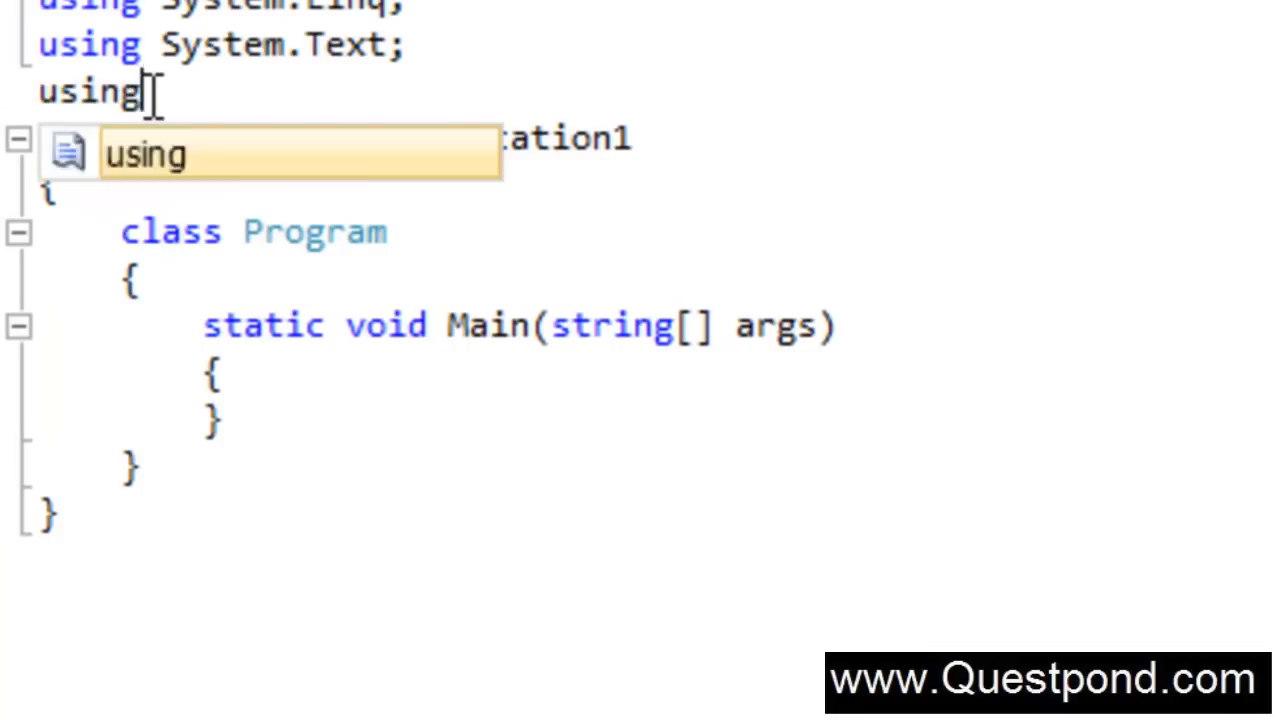
{"action": "type", "text": "ConsoleApplication1.ServiceReference1;"}
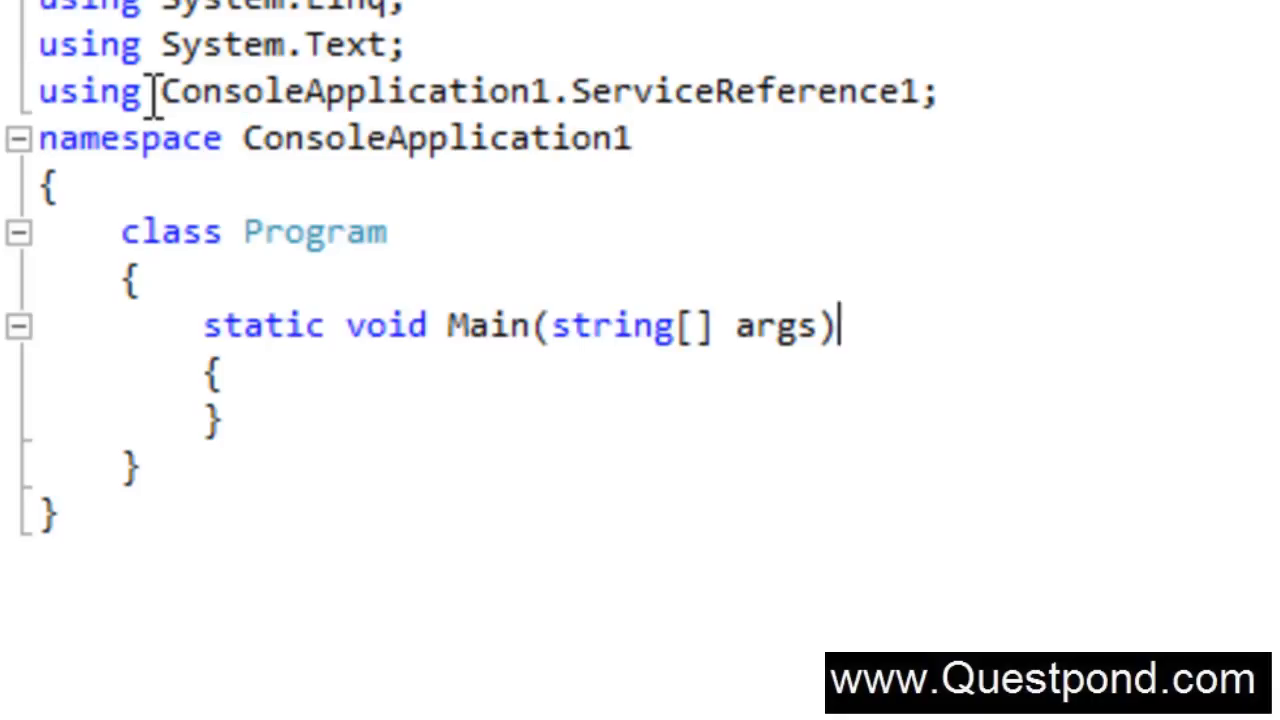
{"action": "type", "text": "serv"}
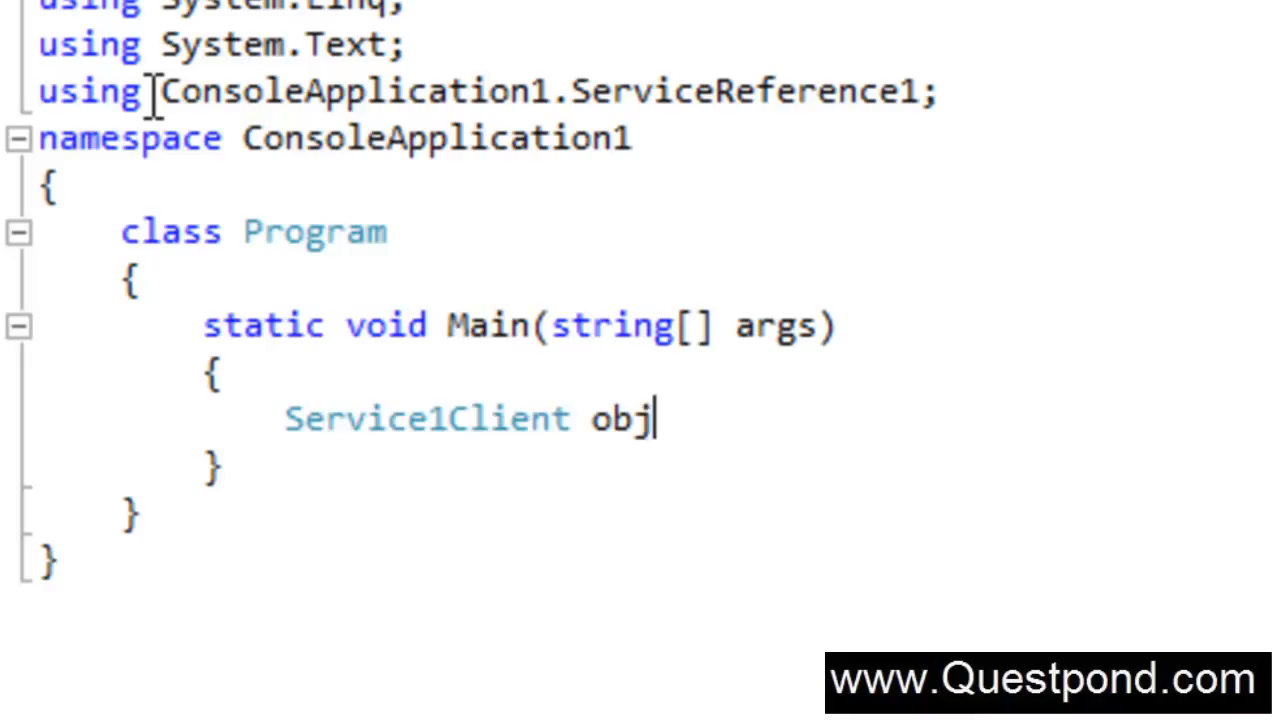
{"action": "type", "text": "= new service1Client();"}
{"action": "type", "text": "o"}
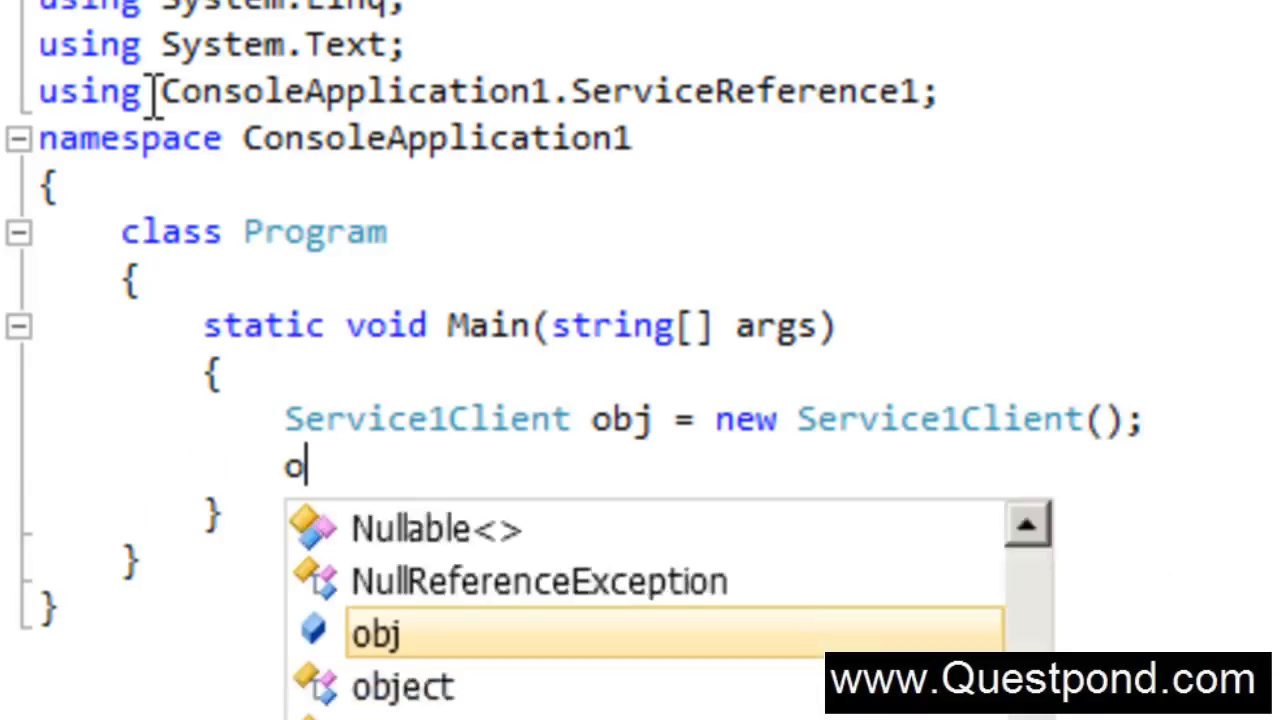
{"action": "type", "text": "bj."}
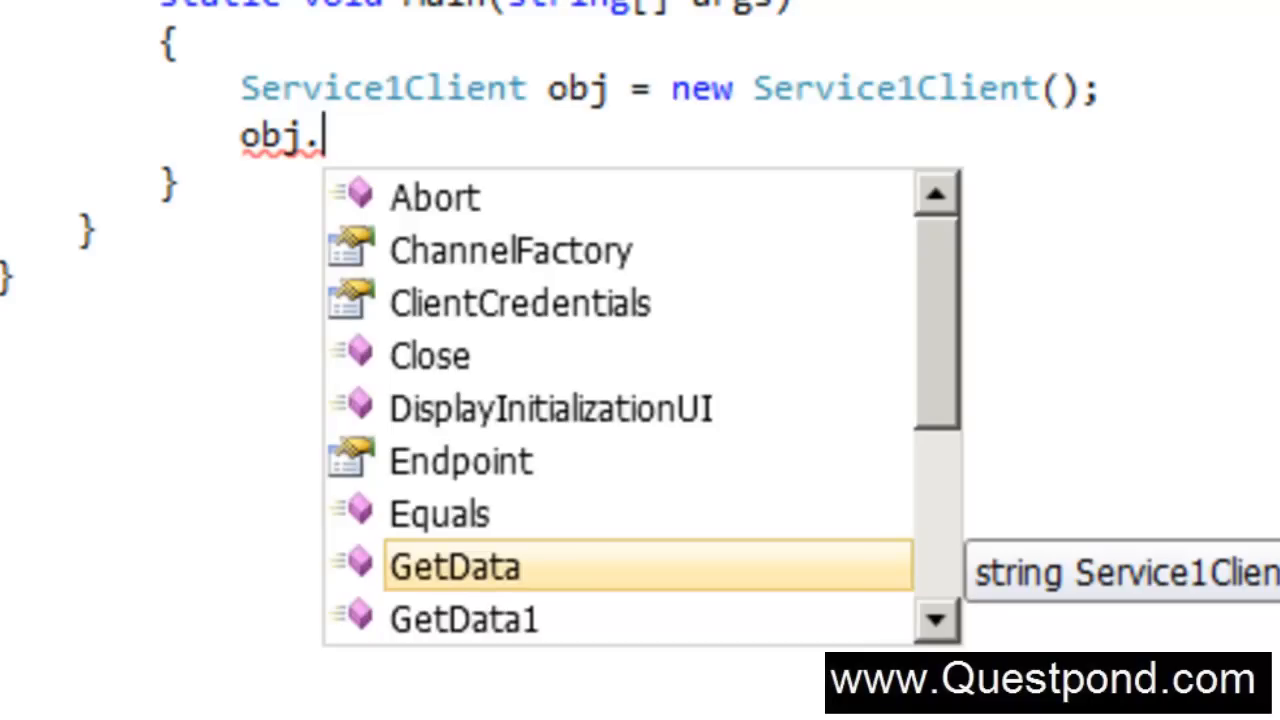
Confirm obj.GetData1 expects two integers from its tooltip, then erase the unfinished call line
{"action": "key", "text": "Escape"}
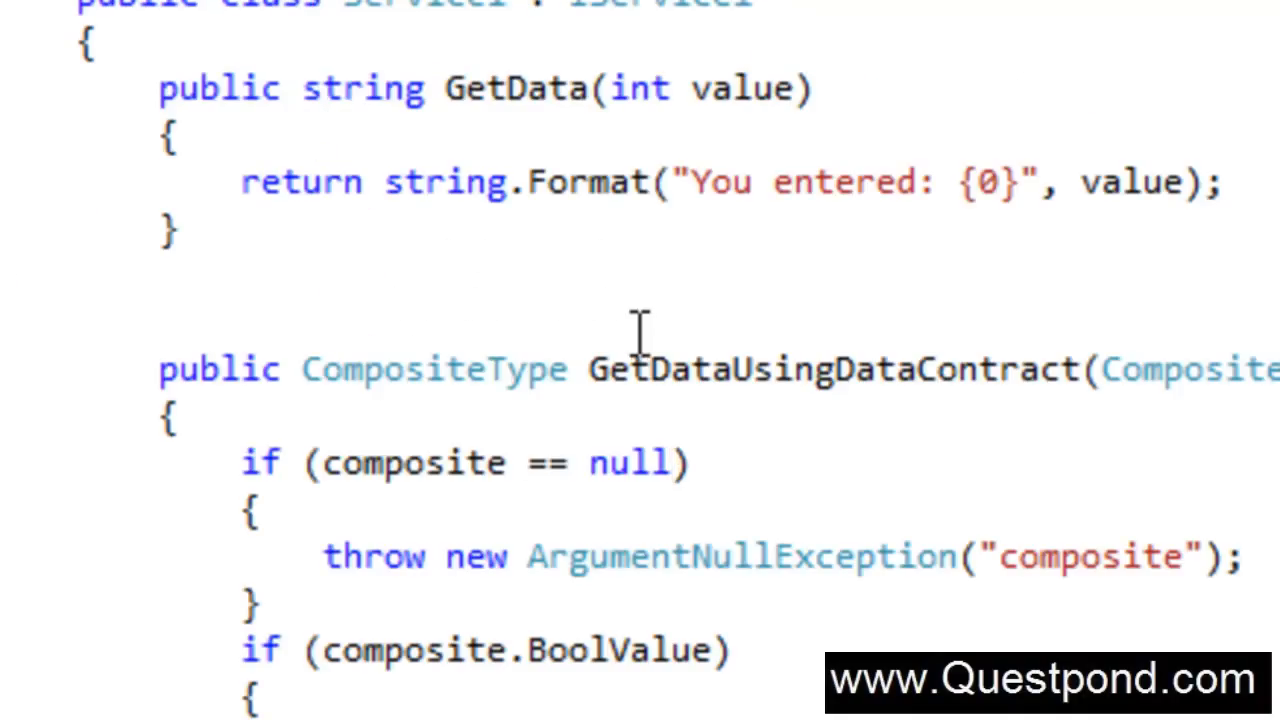
{"action": "scroll", "scroll_direction": "down", "scroll_amount": 3}
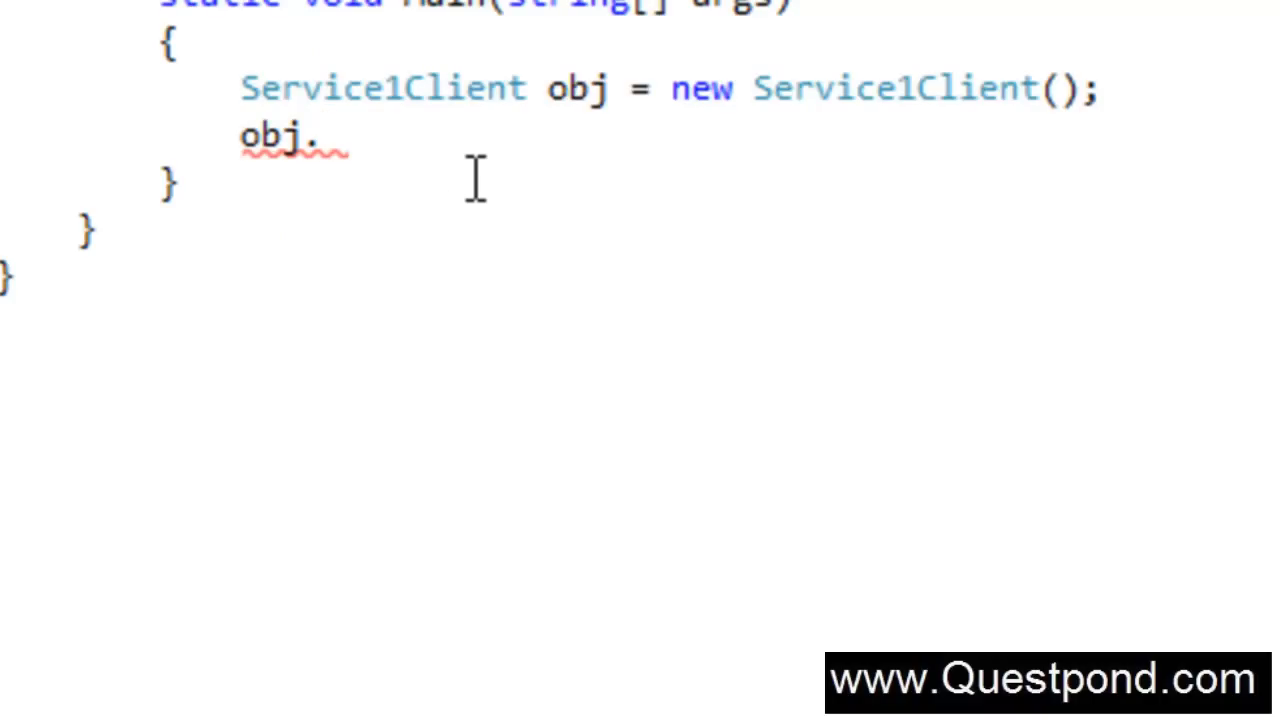
{"action": "mouse_move", "coordinate": [475, 180]}
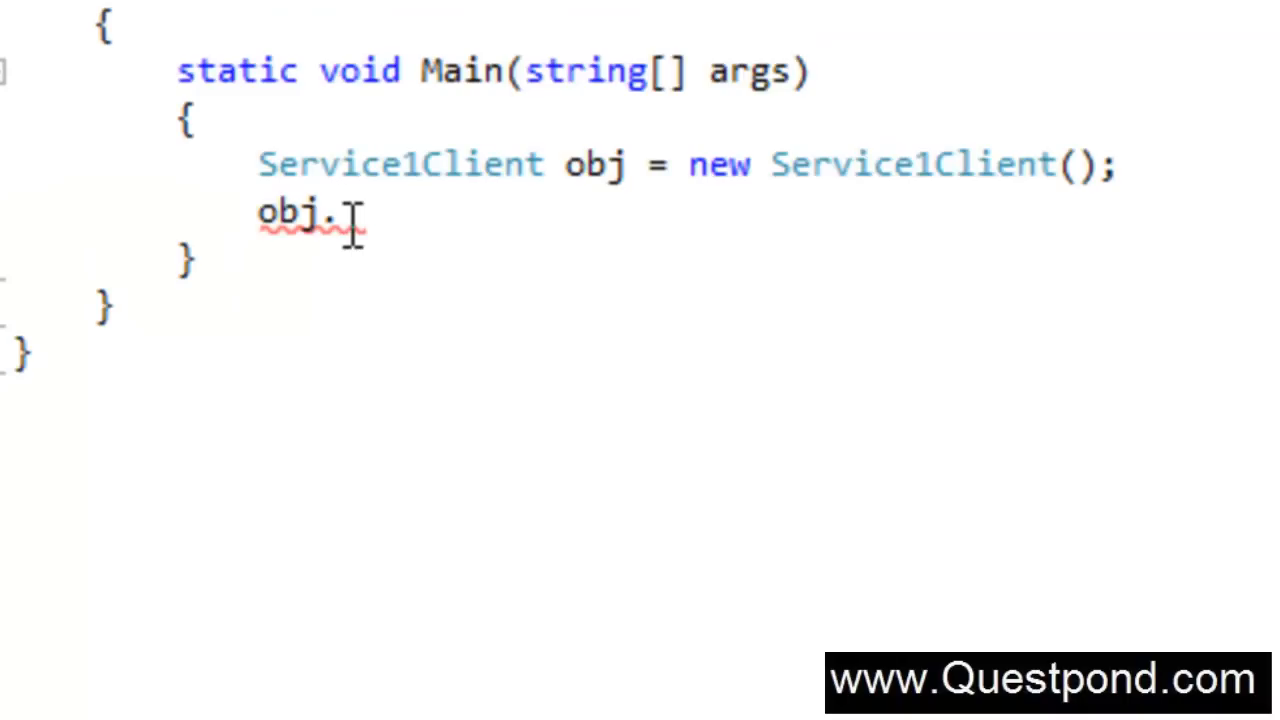
{"action": "type", "text": "GetData"}
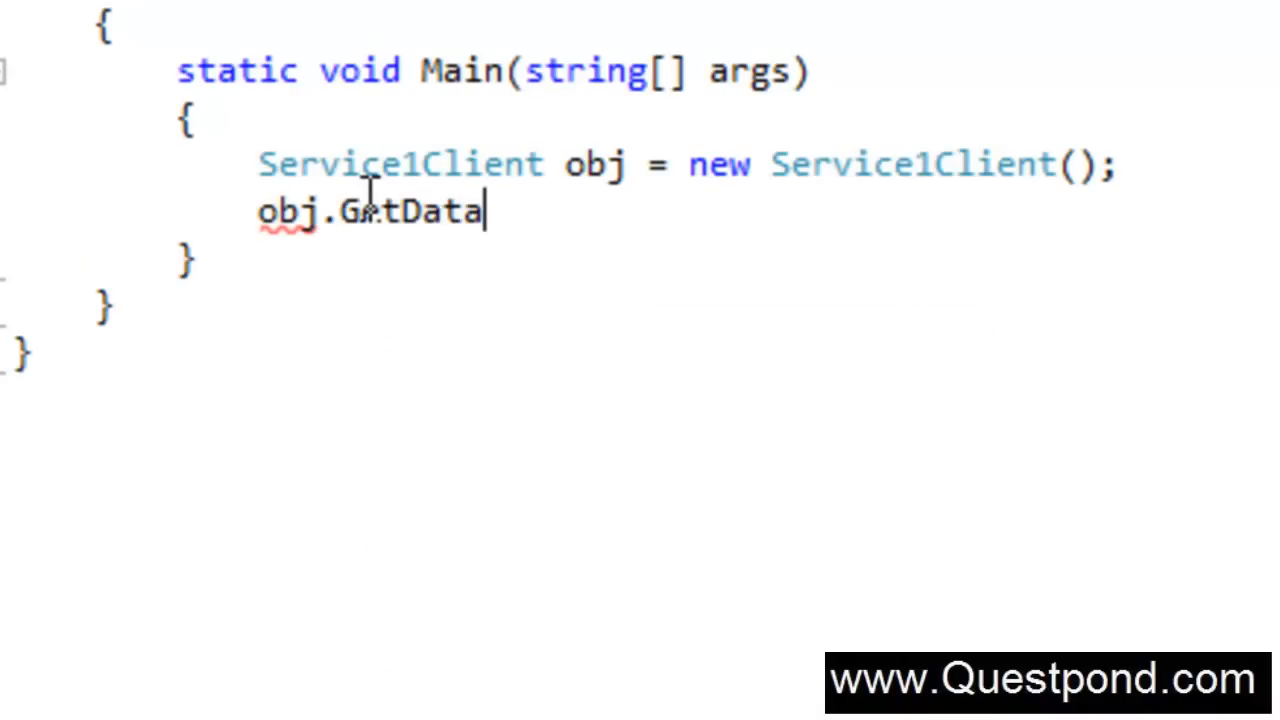
{"action": "type", "text": "1"}
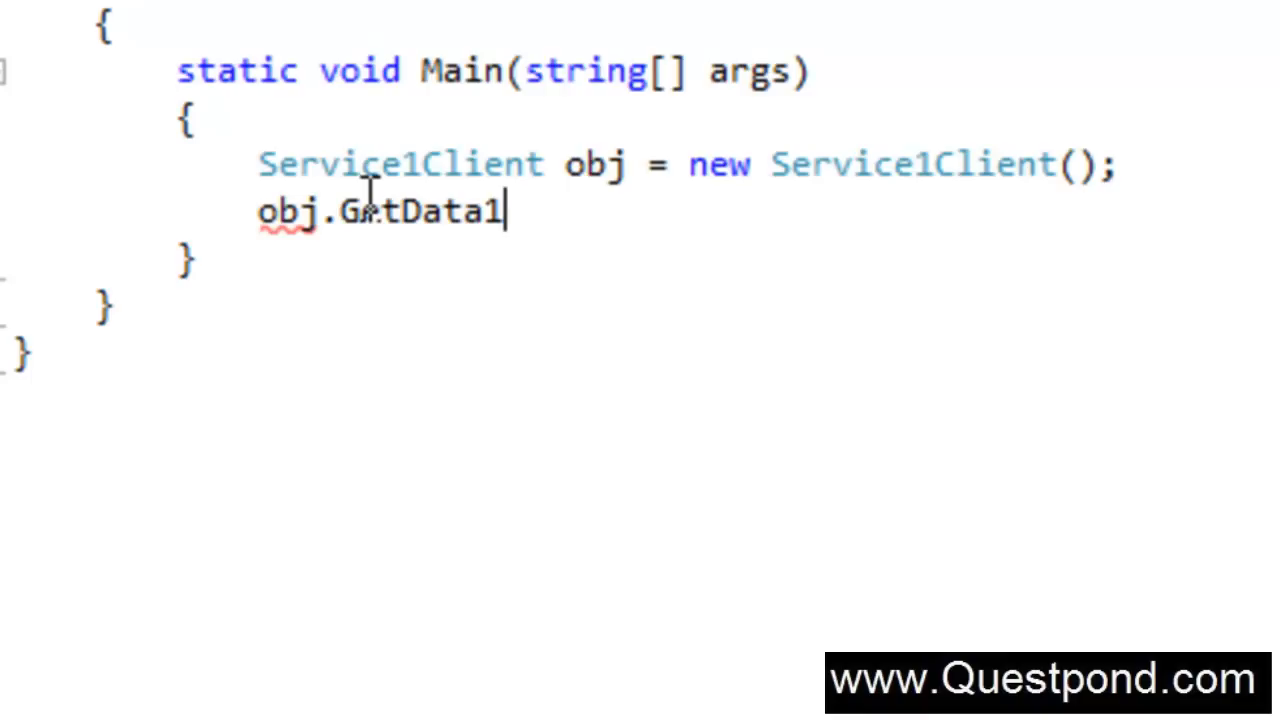
{"action": "type", "text": "("}
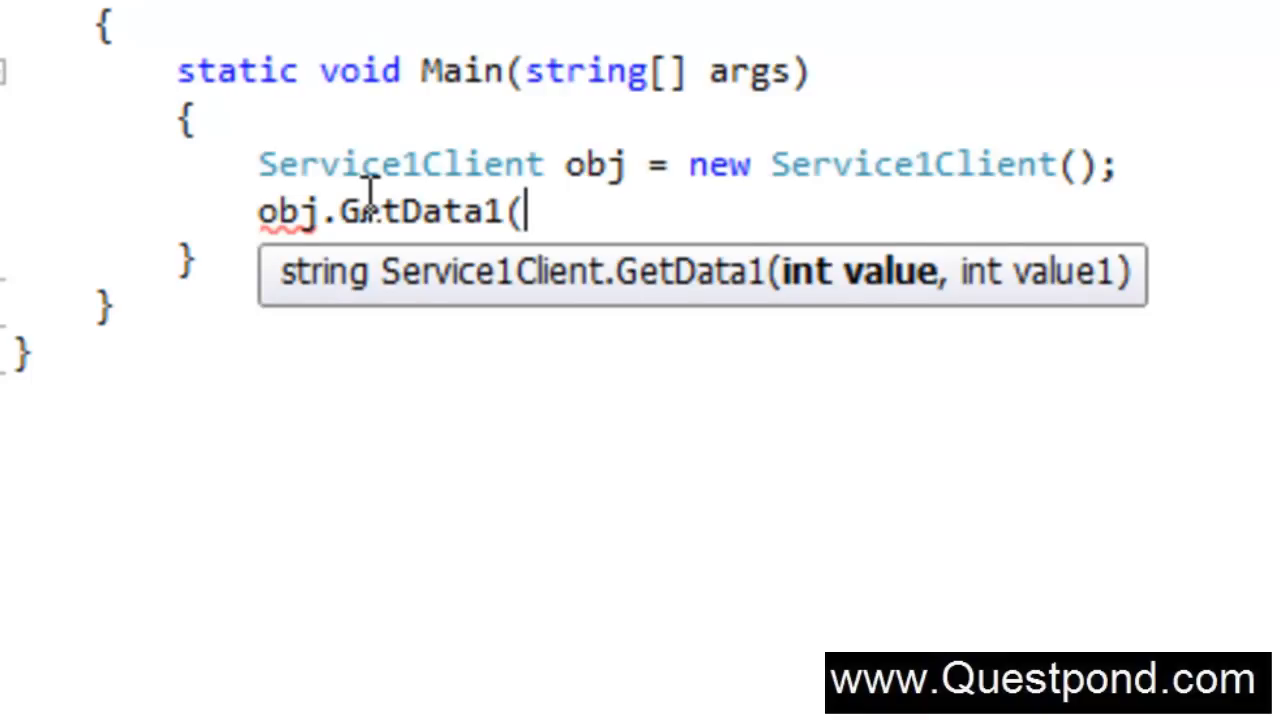
{"action": "key", "text": "ctrl+z"}
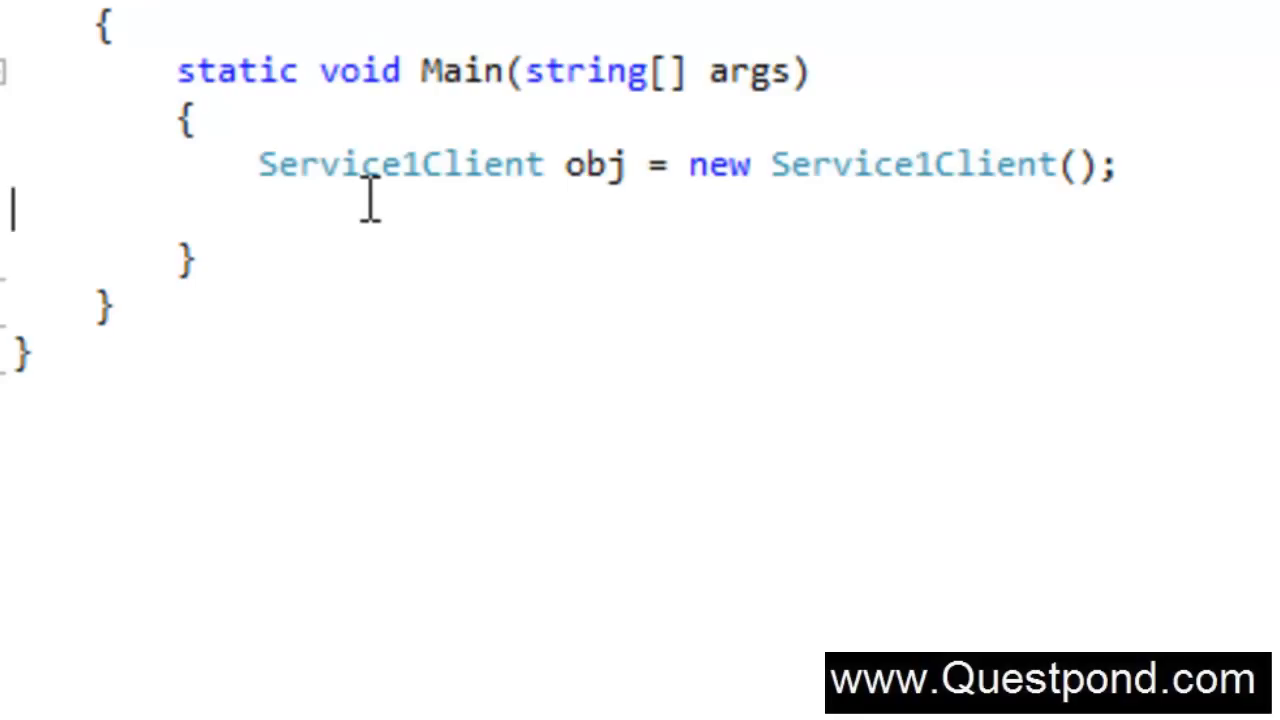
{"action": "mouse_move", "coordinate": [490, 240]}
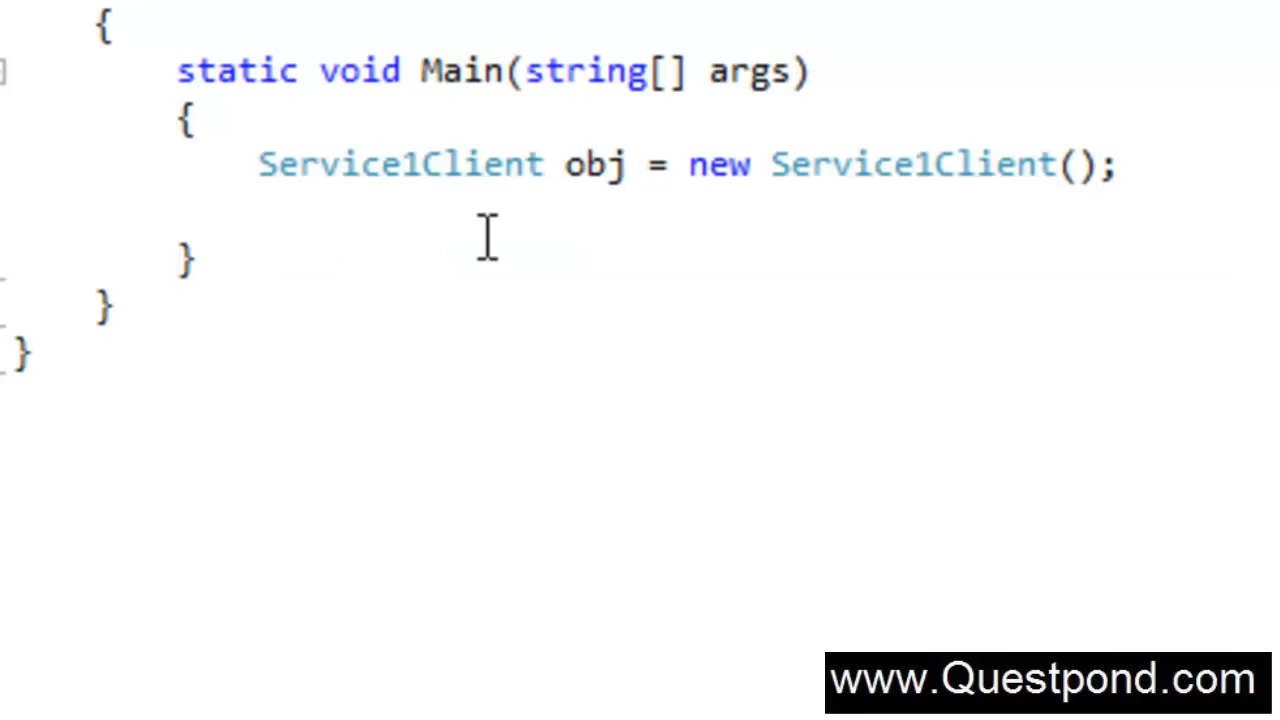
{"action": "mouse_move", "coordinate": [648, 575]}
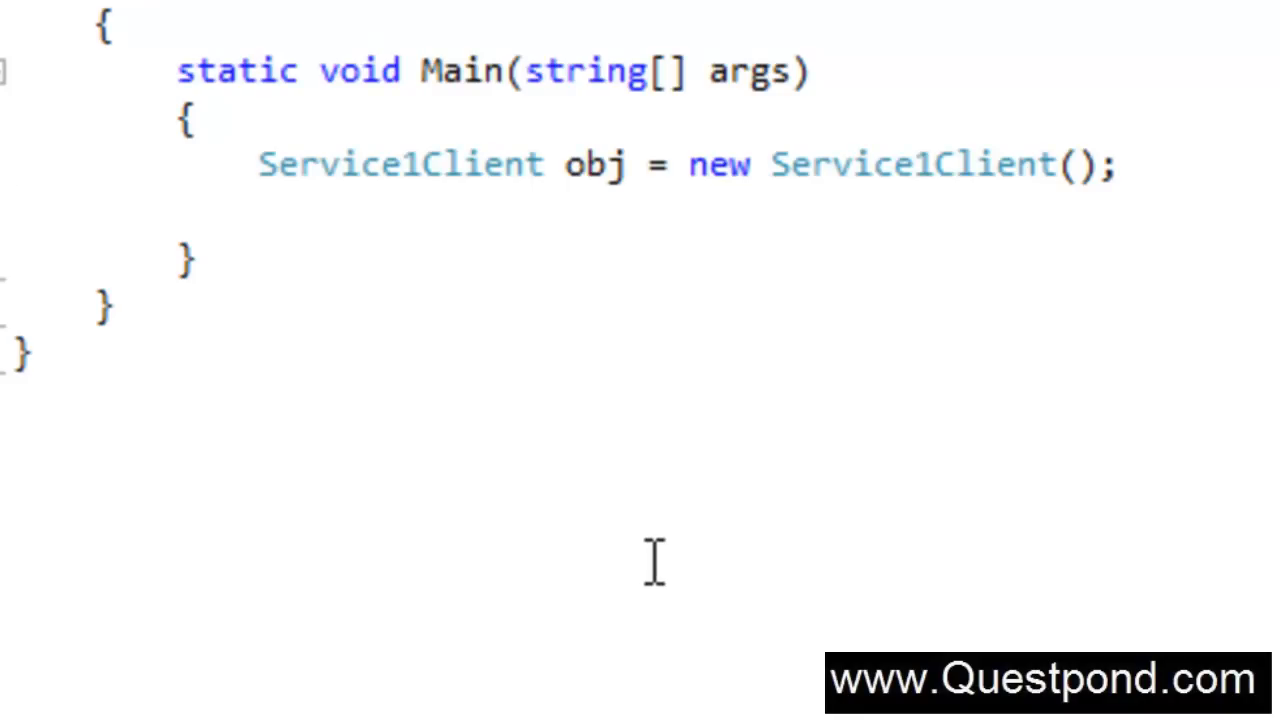
Browse Service1's implementation, then return to IService1.cs showing the GetData and GetData1 contract names
{"action": "left_click", "coordinate": [11, 210]}
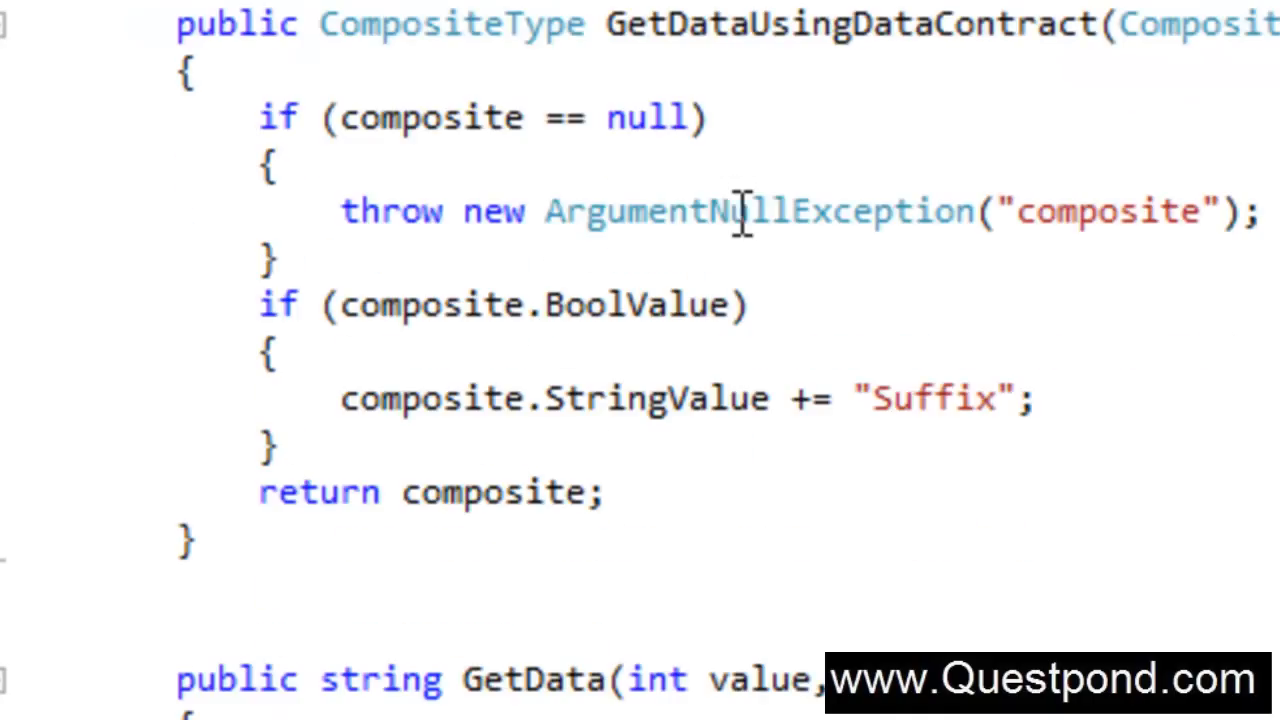
{"action": "double_click", "coordinate": [535, 679]}
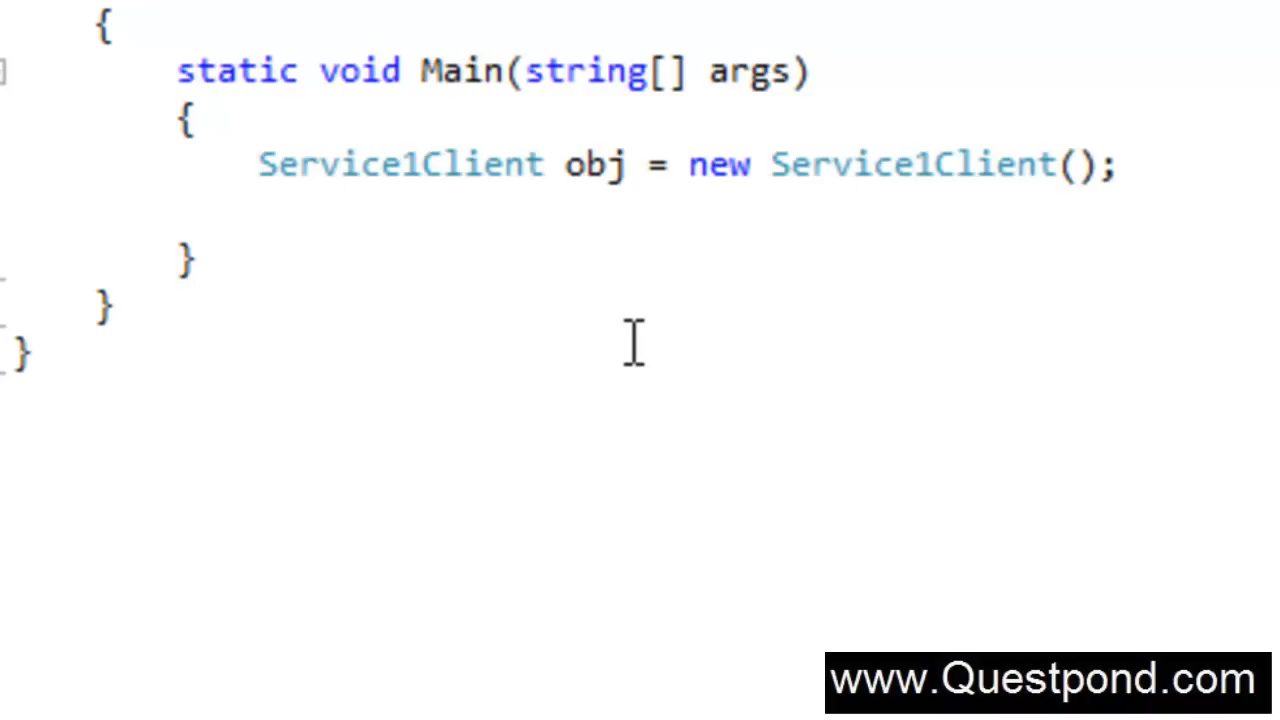
{"action": "left_click", "coordinate": [15, 210]}
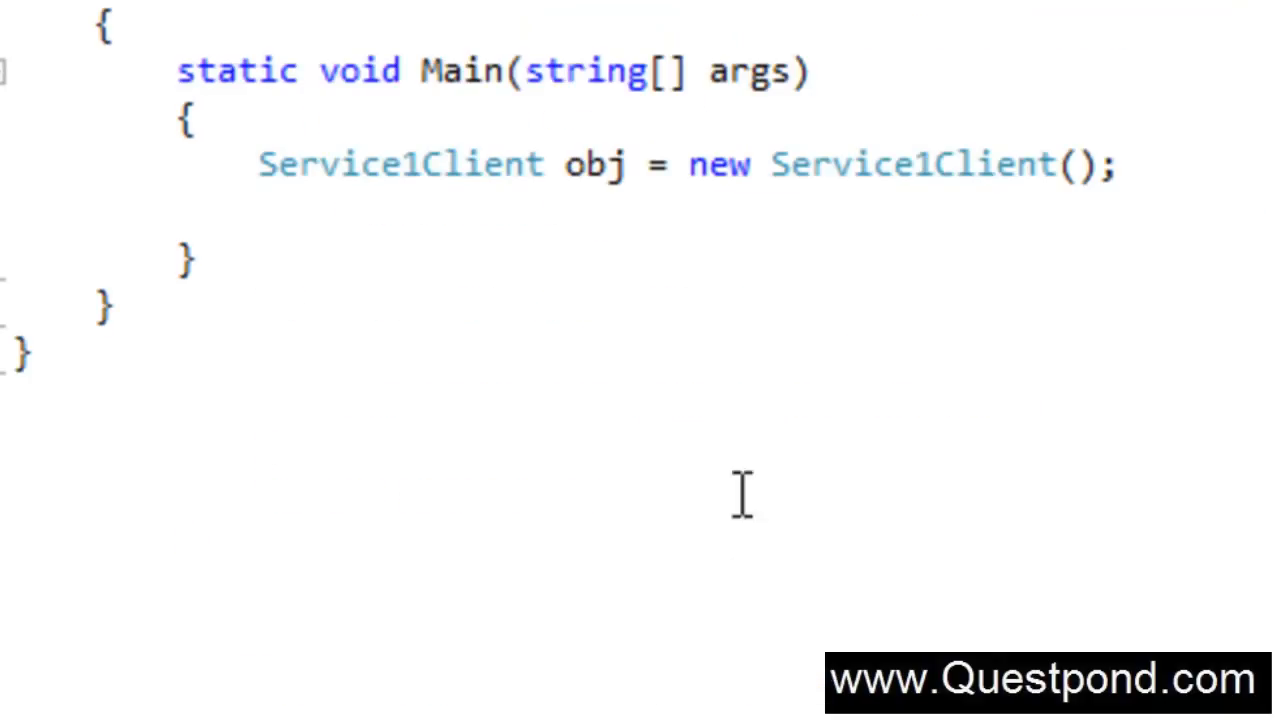
{"action": "mouse_move", "coordinate": [775, 395]}
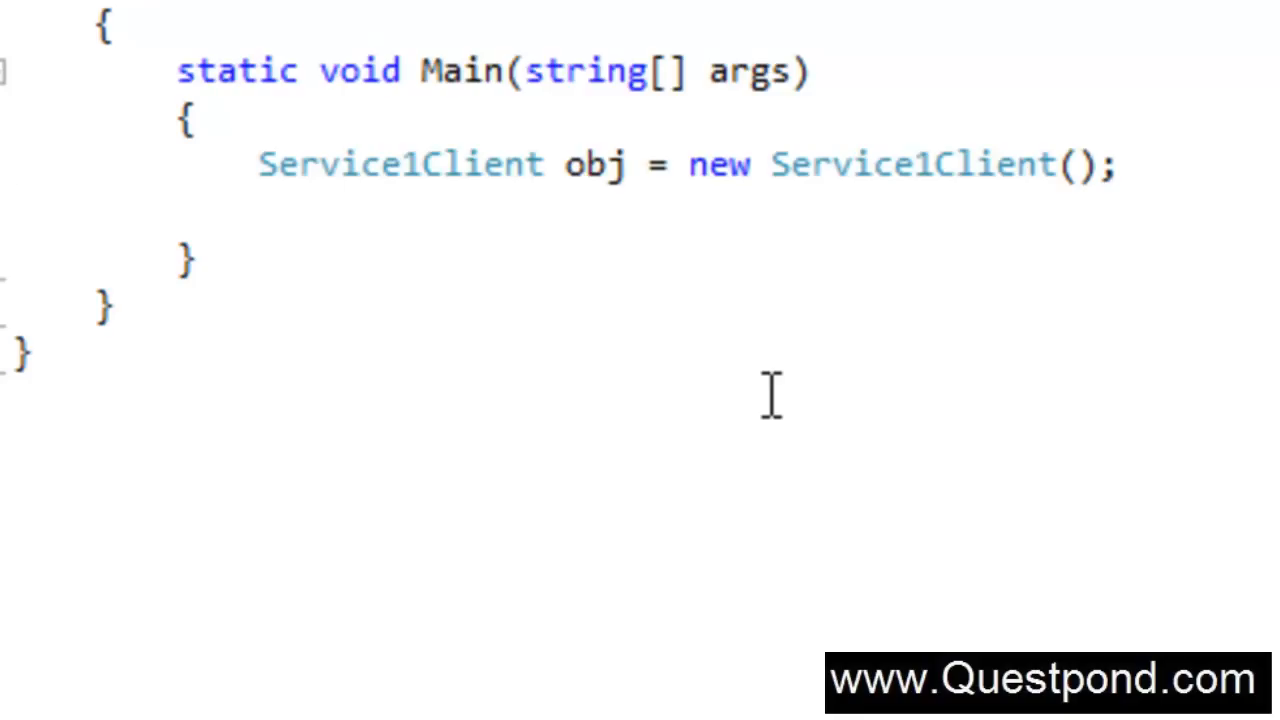
{"action": "left_click", "coordinate": [12, 210]}
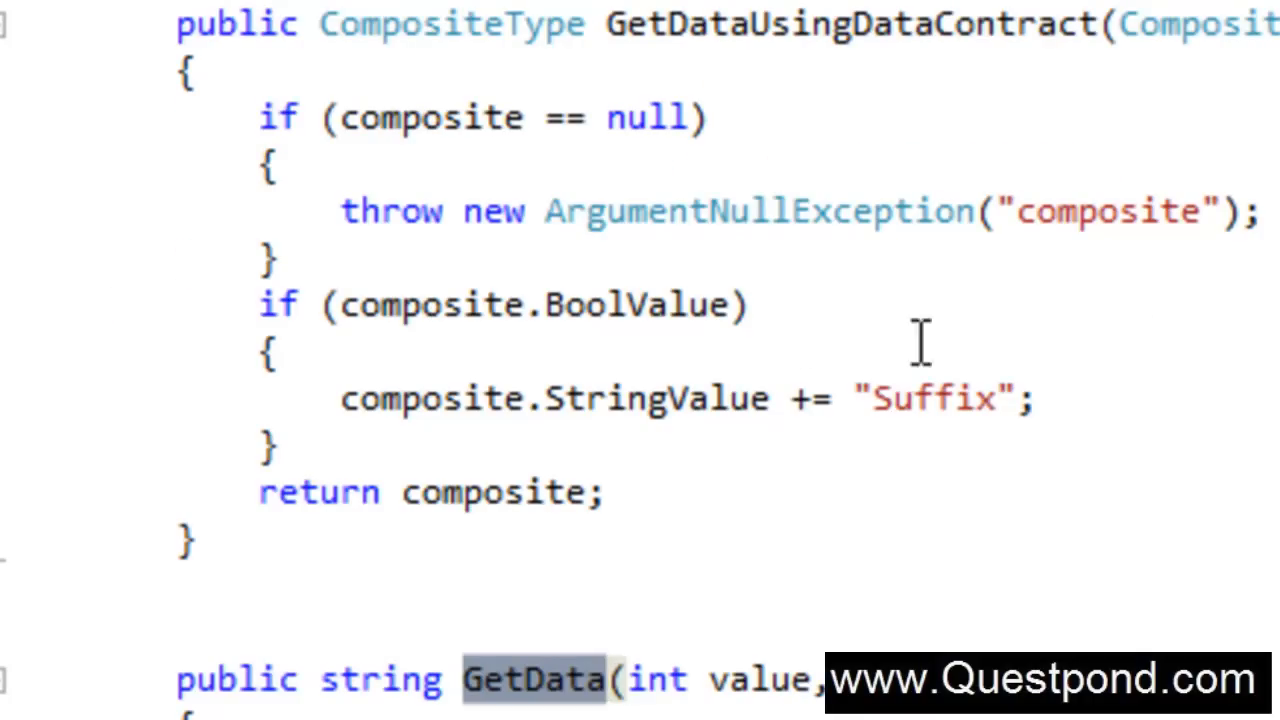
{"action": "mouse_move", "coordinate": [660, 40]}
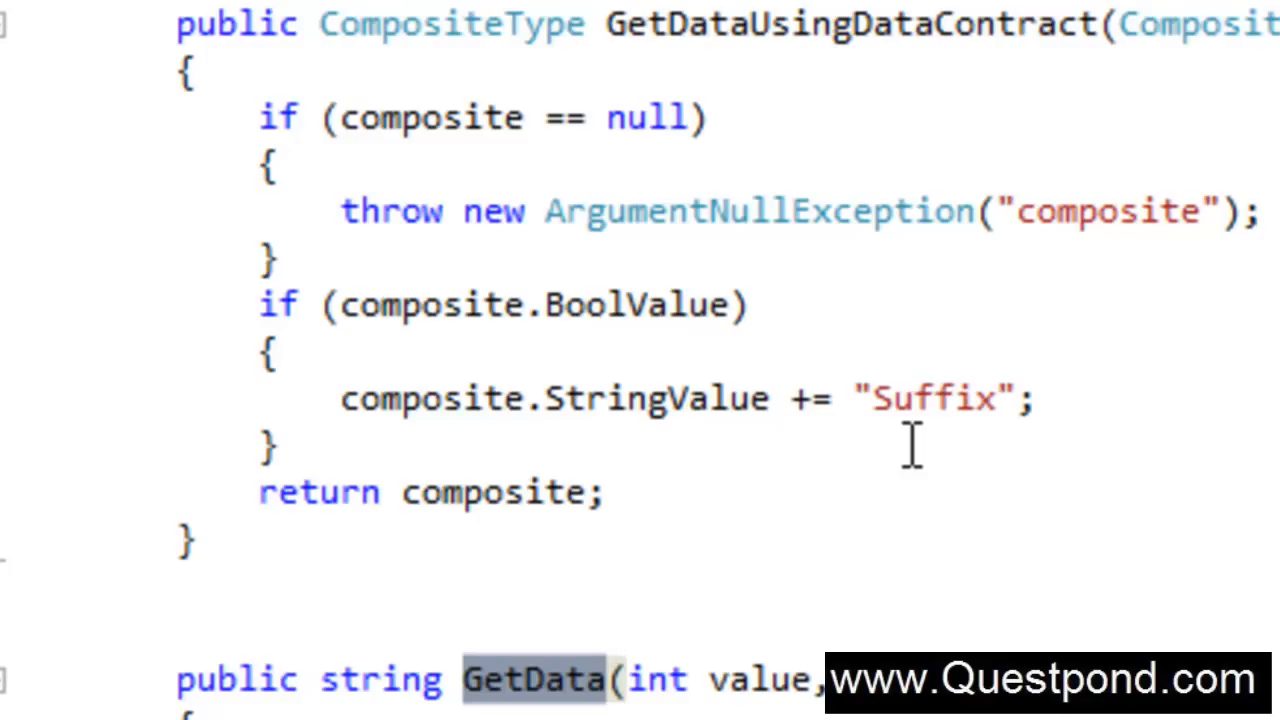
{"action": "mouse_move", "coordinate": [911, 444]}
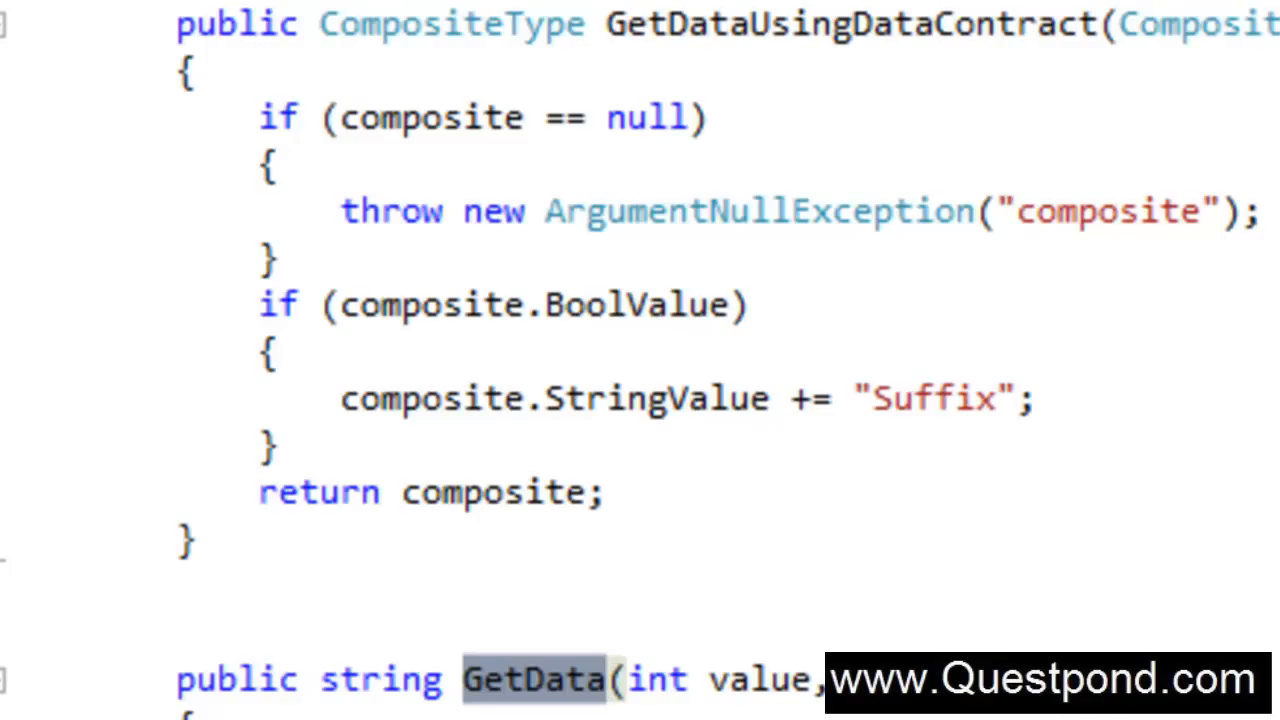
{"action": "scroll", "scroll_direction": "up", "scroll_amount": 3}
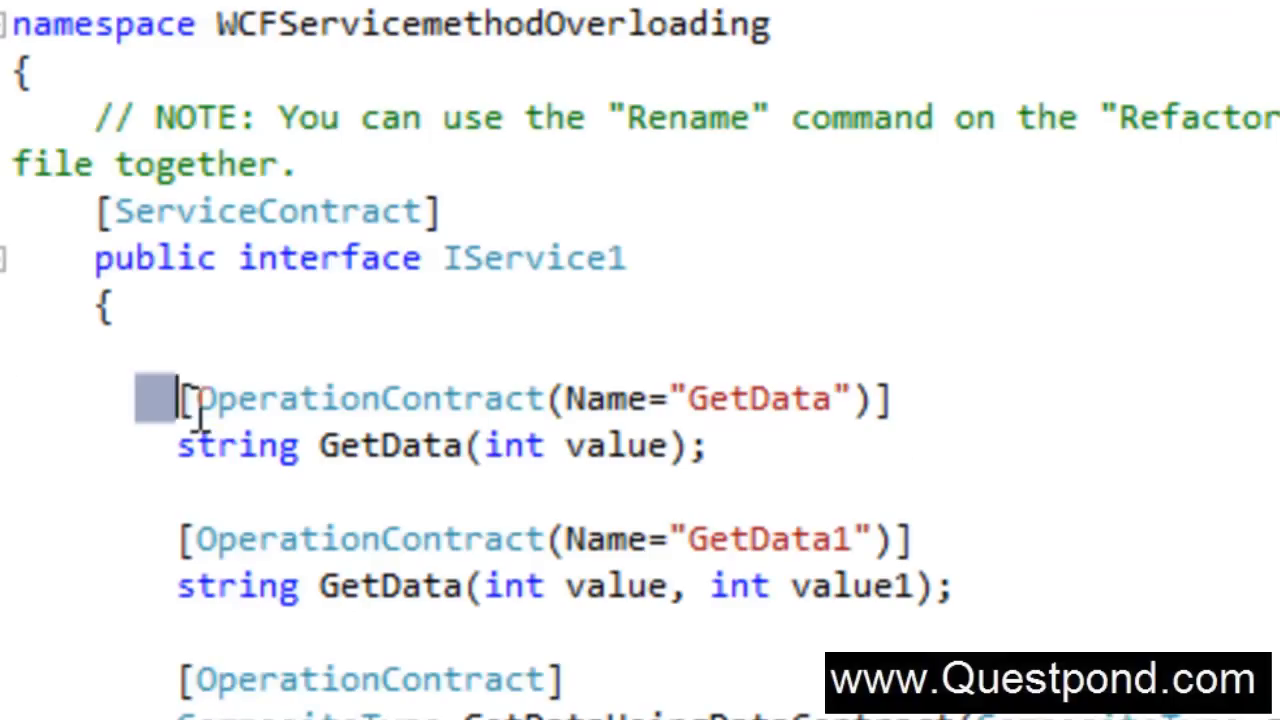
{"action": "double_click", "coordinate": [758, 397]}
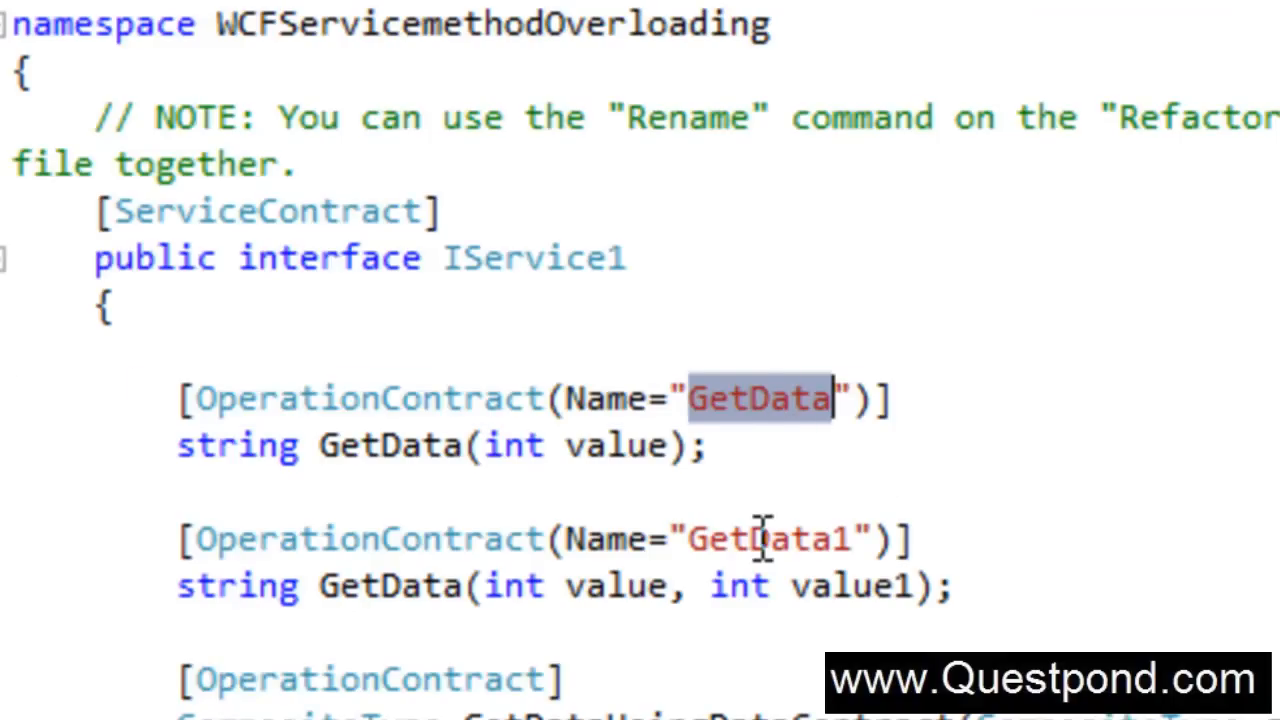
{"action": "mouse_move", "coordinate": [795, 520]}
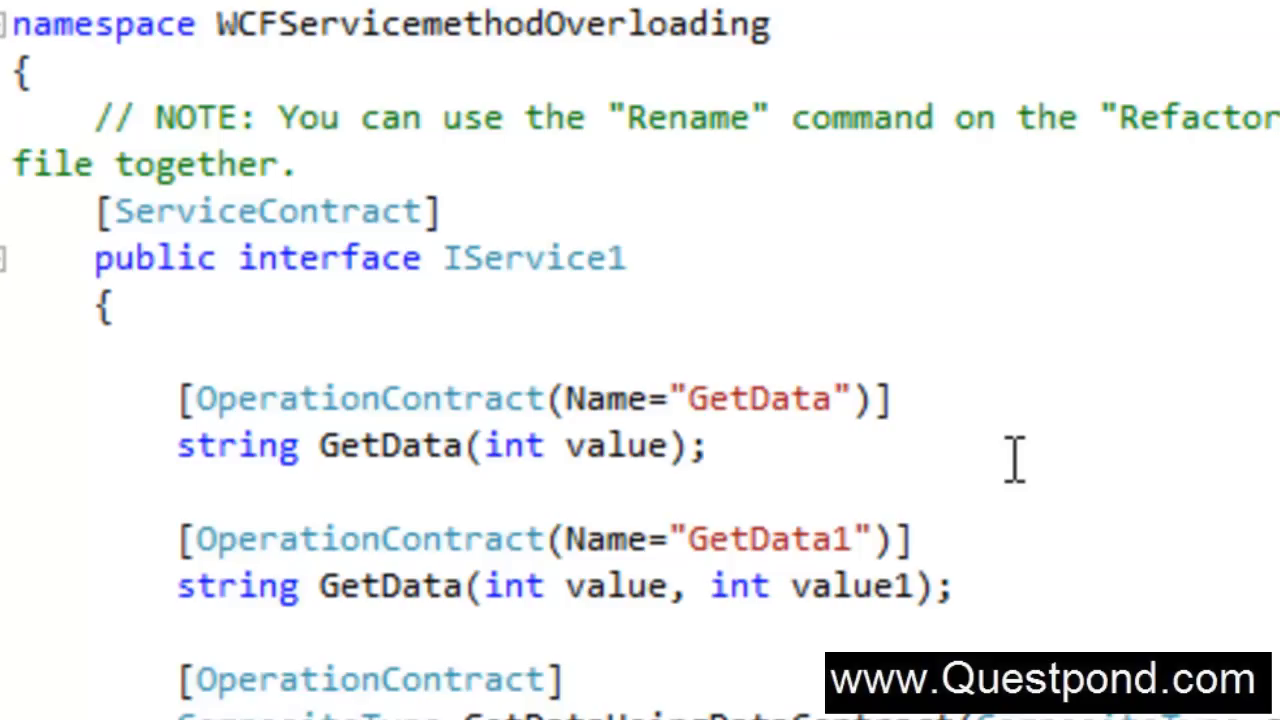
{"action": "left_click", "coordinate": [705, 445]}
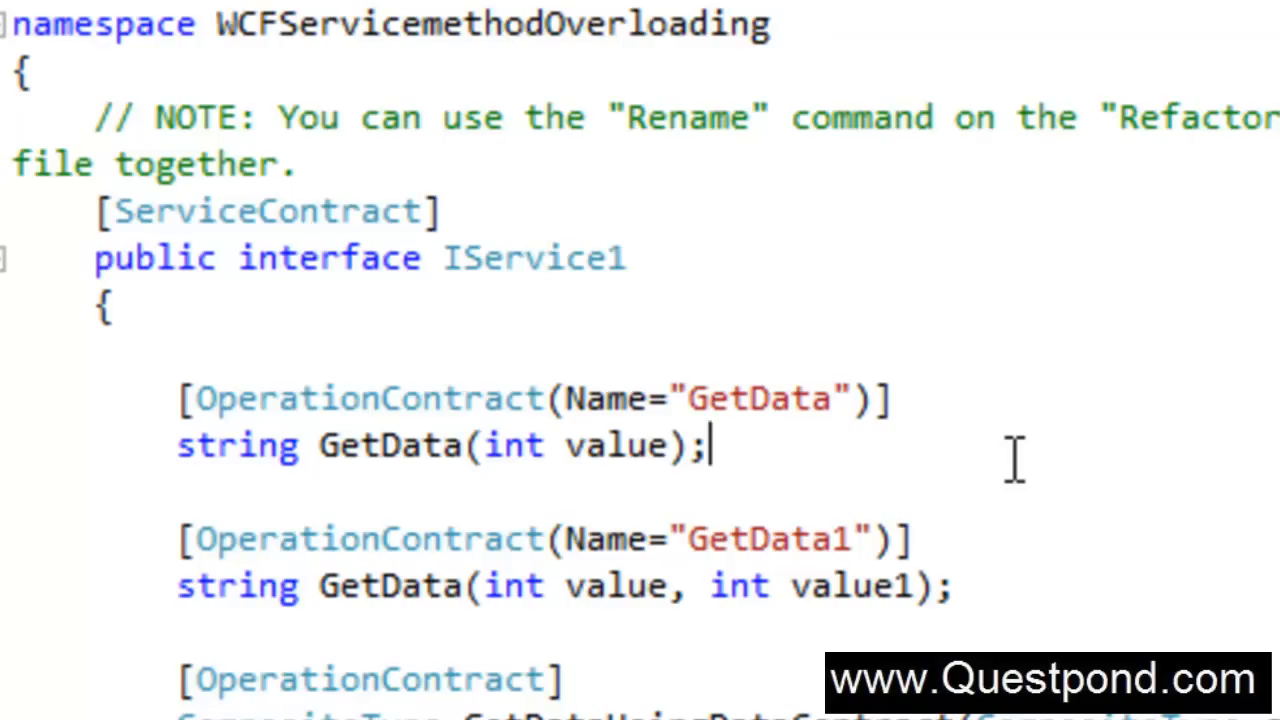
{"action": "mouse_move", "coordinate": [1025, 420]}
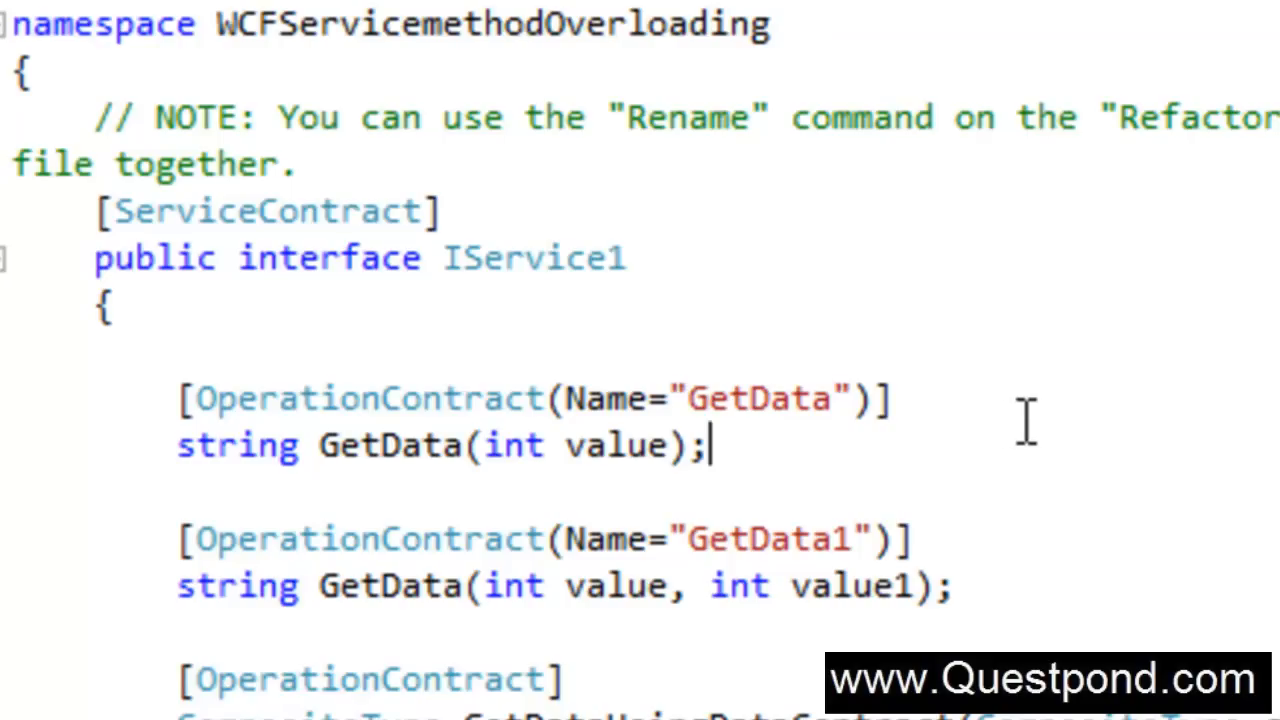